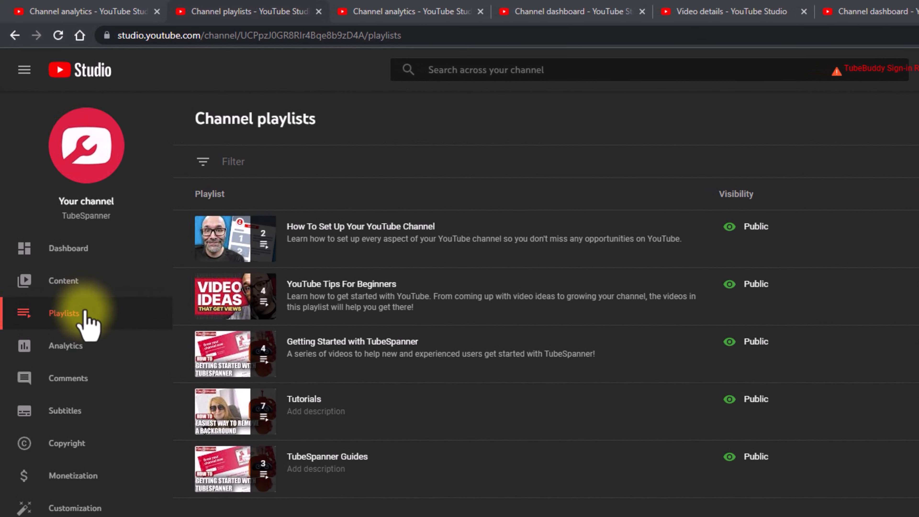
{"action": "mouse_move", "coordinate": [258, 343]}
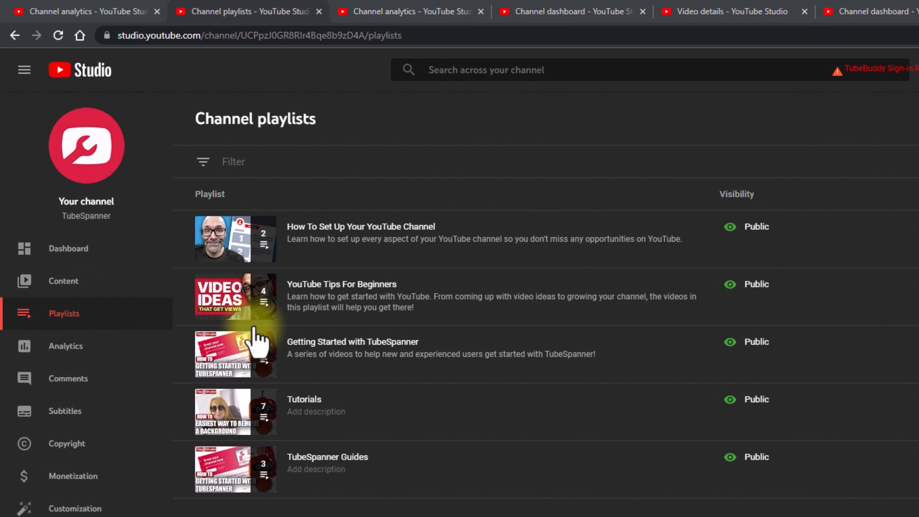
{"action": "mouse_move", "coordinate": [296, 416]}
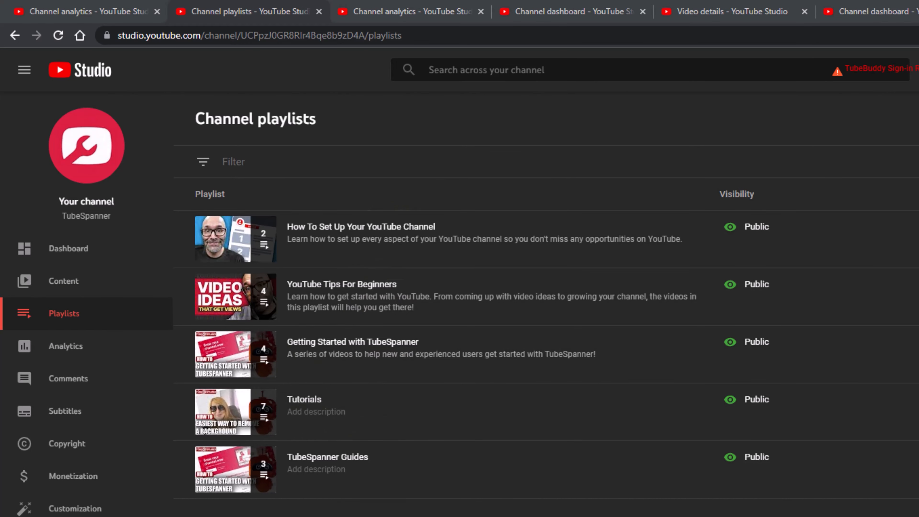
{"action": "mouse_move", "coordinate": [423, 246]}
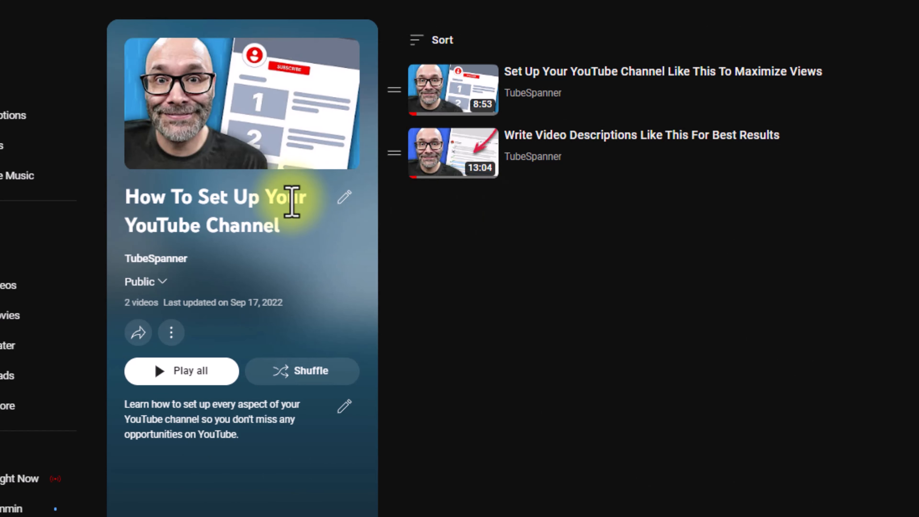
{"action": "mouse_move", "coordinate": [360, 276]}
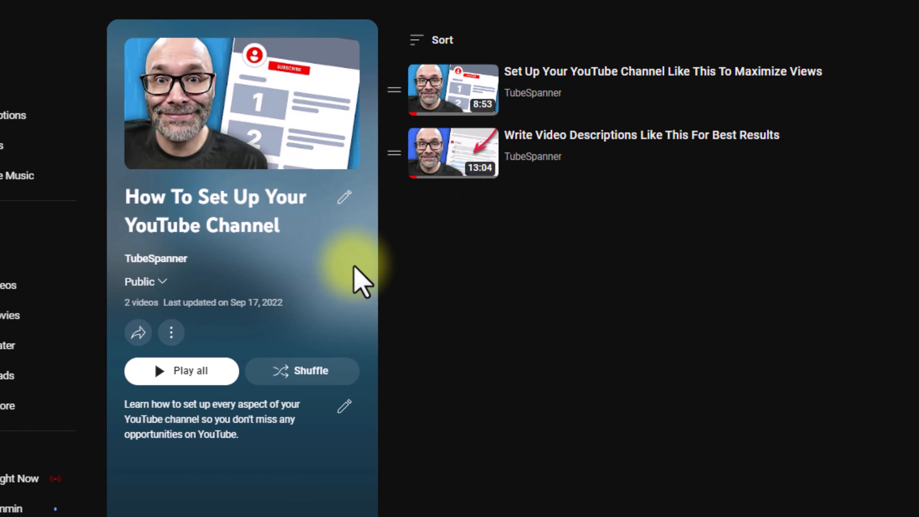
{"action": "mouse_move", "coordinate": [205, 340]}
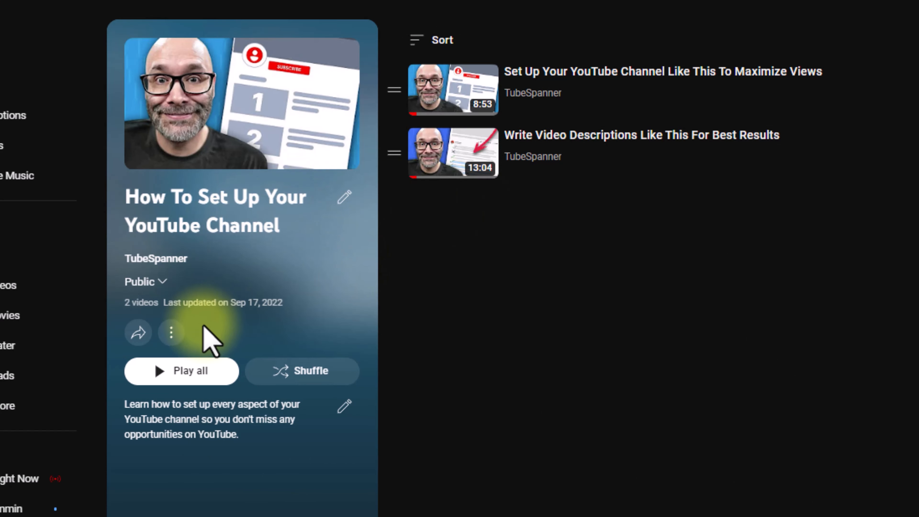
Step: Show the extra actions for the How To Set Up Your YouTube Channel playlist
{"action": "left_click", "coordinate": [171, 332]}
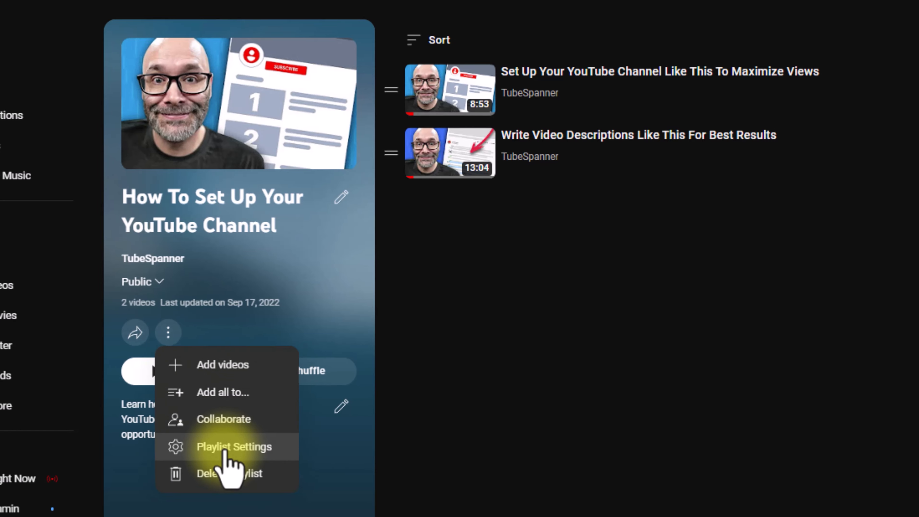
Step: Review the playlist settings with embedding and official series enabled, then confirm with Done
{"action": "left_click", "coordinate": [235, 446]}
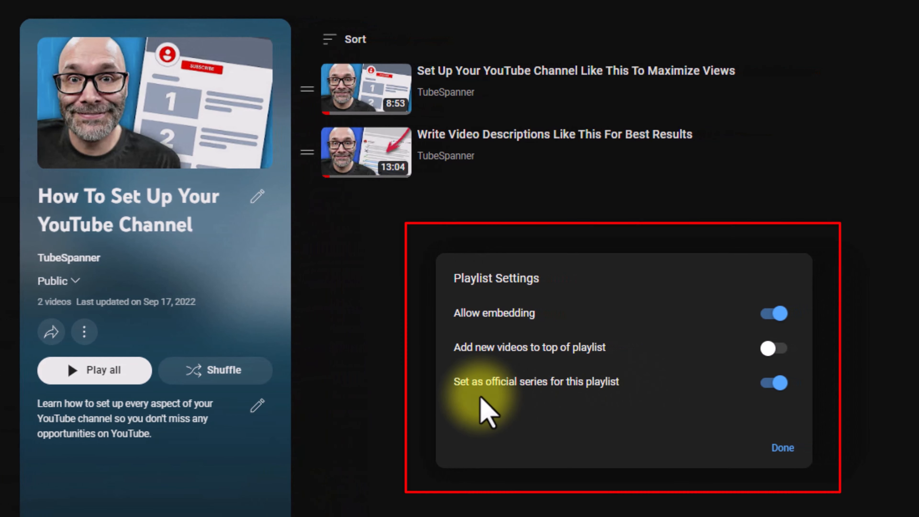
{"action": "mouse_move", "coordinate": [586, 411]}
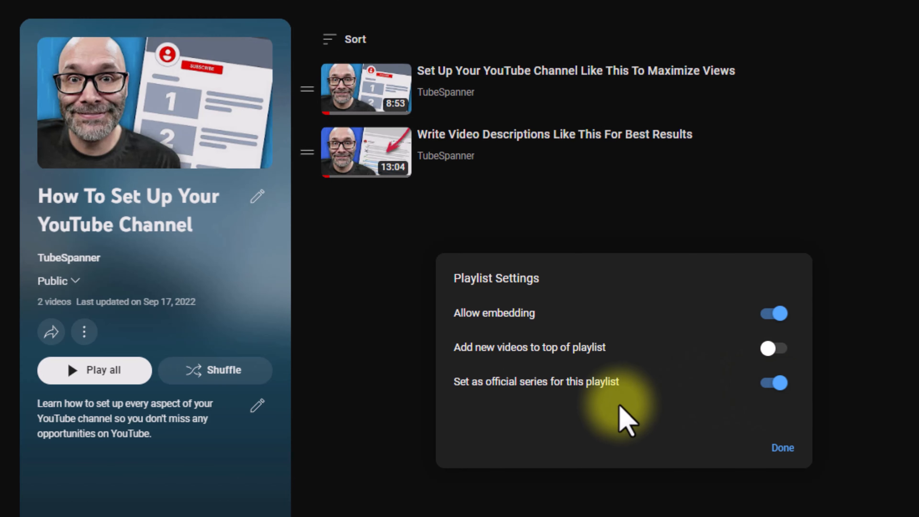
{"action": "mouse_move", "coordinate": [496, 392]}
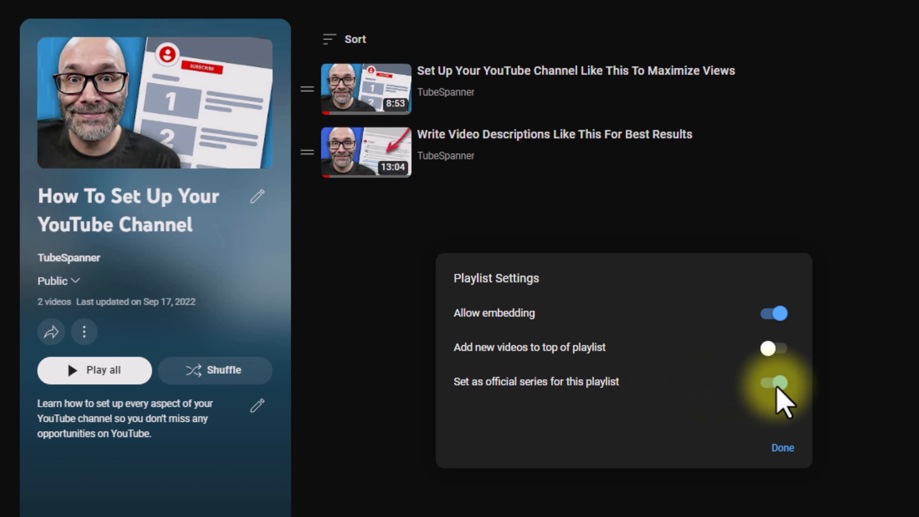
{"action": "left_click", "coordinate": [772, 383]}
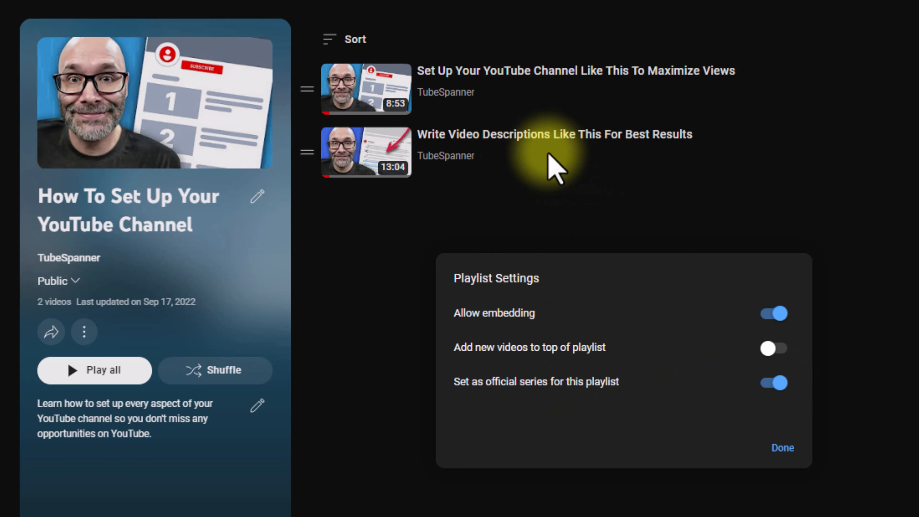
{"action": "mouse_move", "coordinate": [661, 369]}
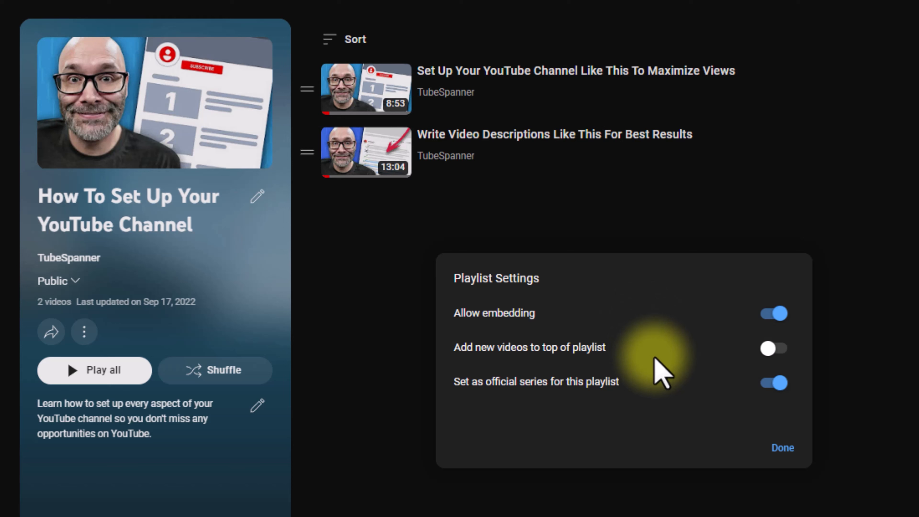
{"action": "mouse_move", "coordinate": [694, 428]}
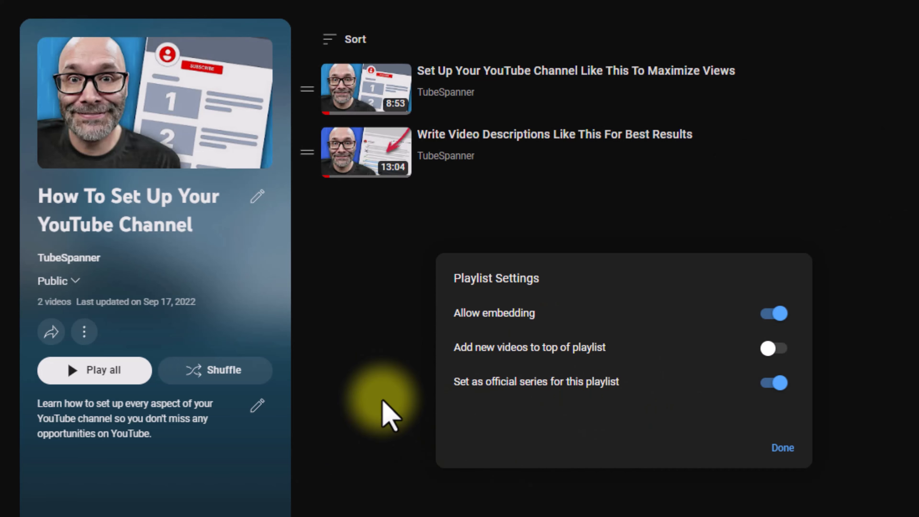
{"action": "mouse_move", "coordinate": [519, 422]}
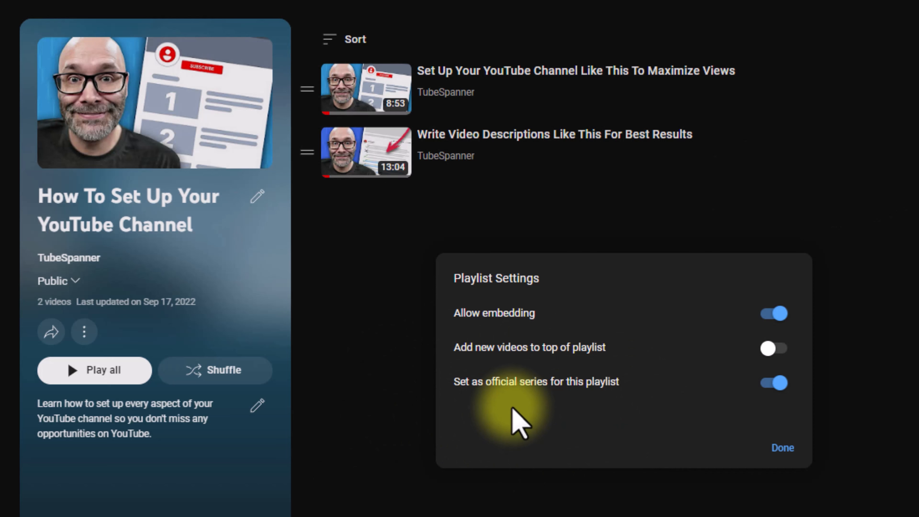
{"action": "mouse_move", "coordinate": [533, 416]}
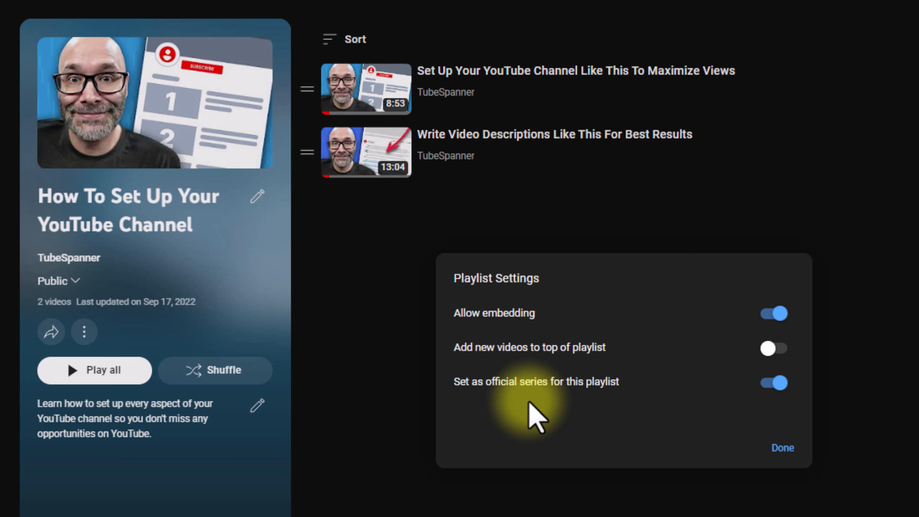
{"action": "mouse_move", "coordinate": [593, 410]}
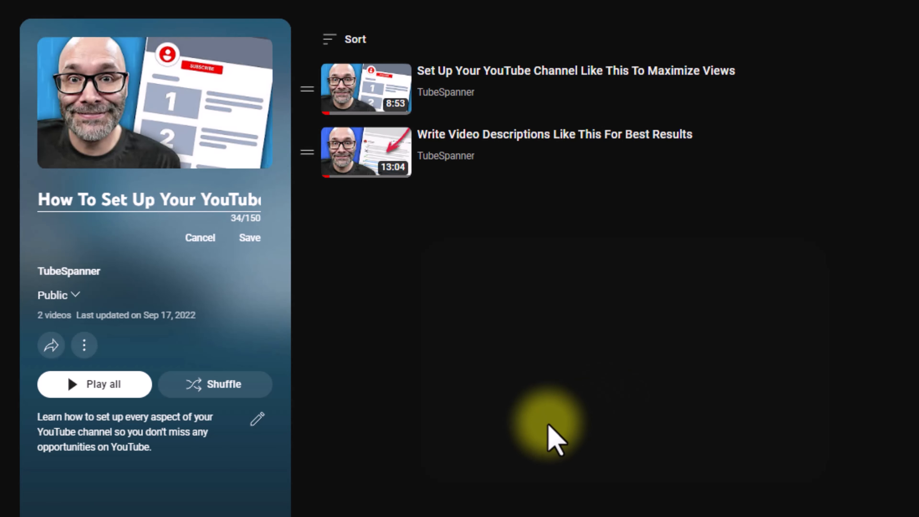
{"action": "mouse_move", "coordinate": [387, 229]}
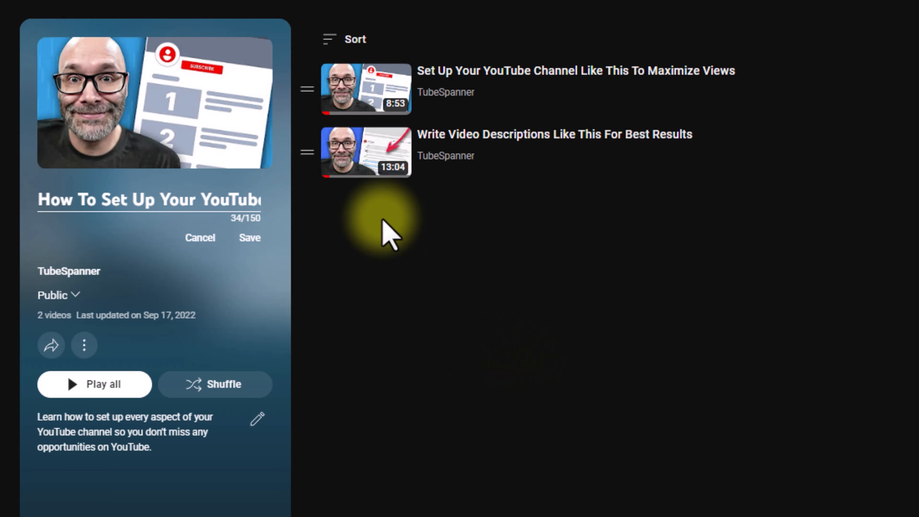
{"action": "mouse_move", "coordinate": [463, 437]}
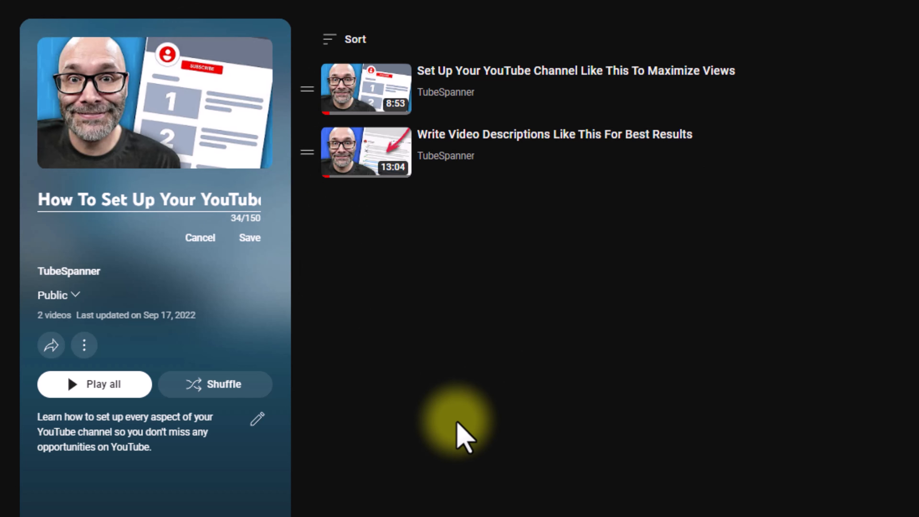
{"action": "mouse_move", "coordinate": [873, 243]}
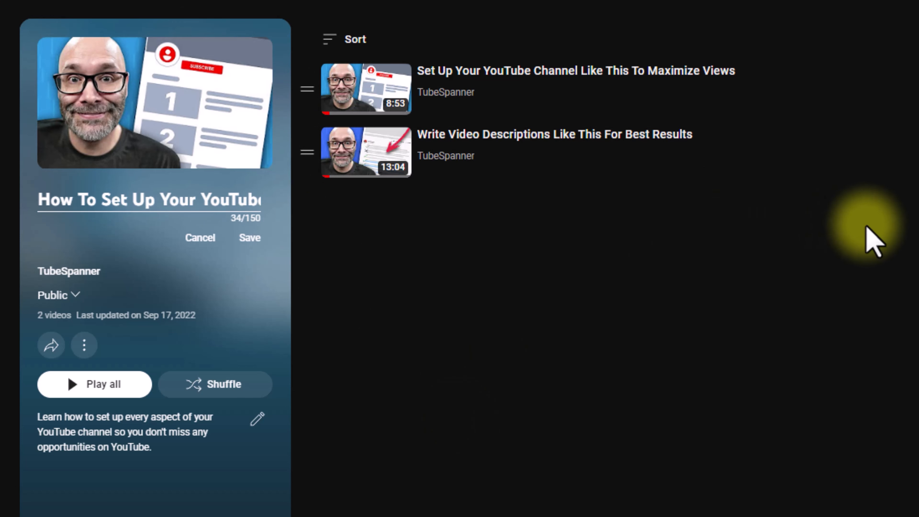
{"action": "mouse_move", "coordinate": [597, 205]}
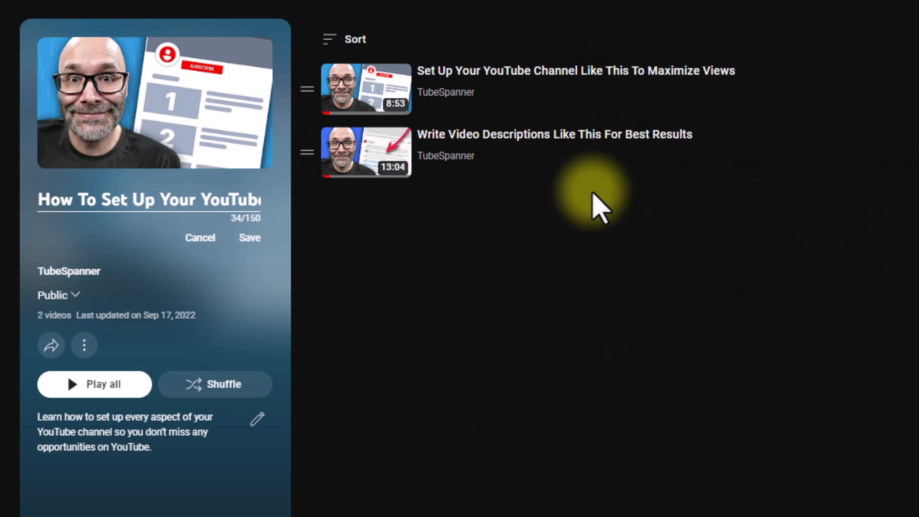
Step: Show the options menu for a video in the playlist, including Set as playlist thumbnail
{"action": "left_click", "coordinate": [909, 109]}
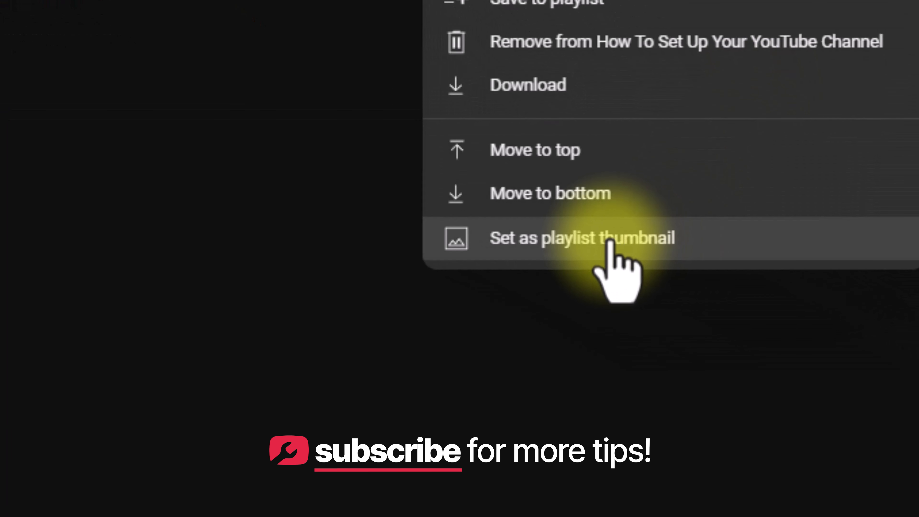
{"action": "mouse_move", "coordinate": [616, 276]}
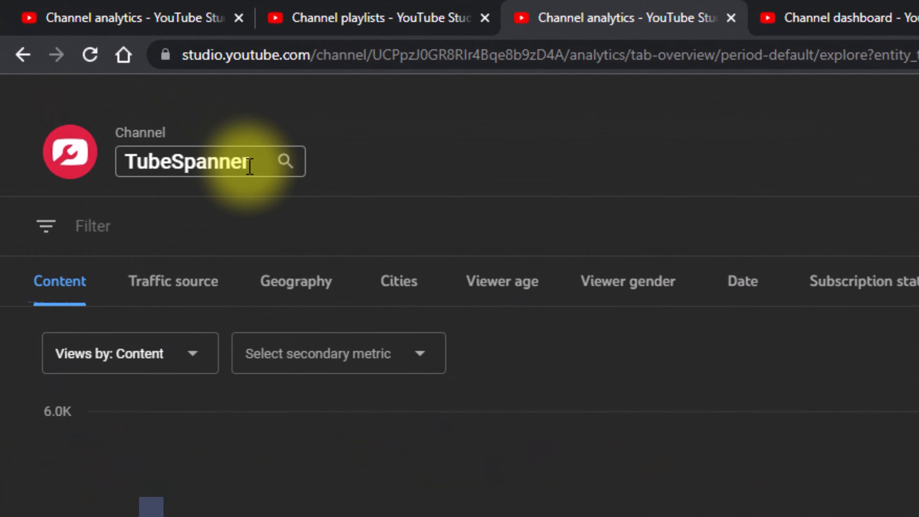
Step: Choose the Channel Setup Vids group from the saved video groups for advanced analytics
{"action": "left_click", "coordinate": [199, 162]}
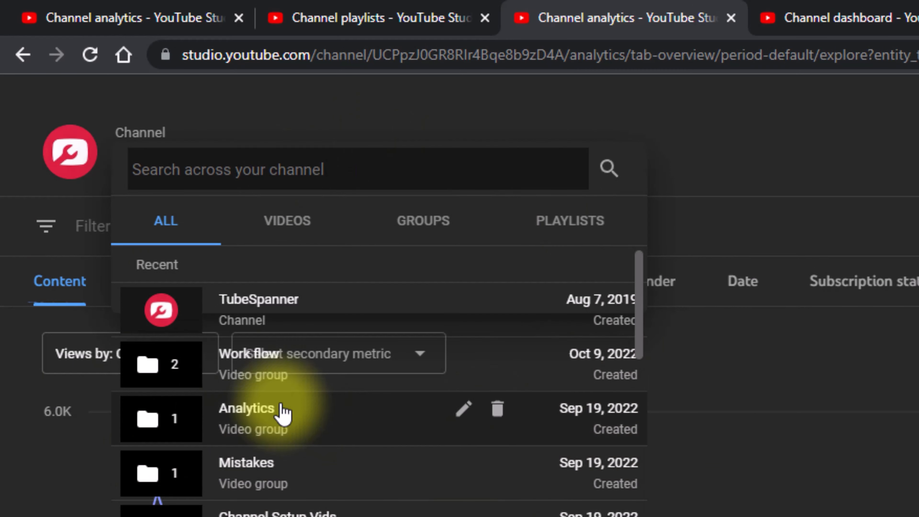
{"action": "left_click", "coordinate": [423, 220]}
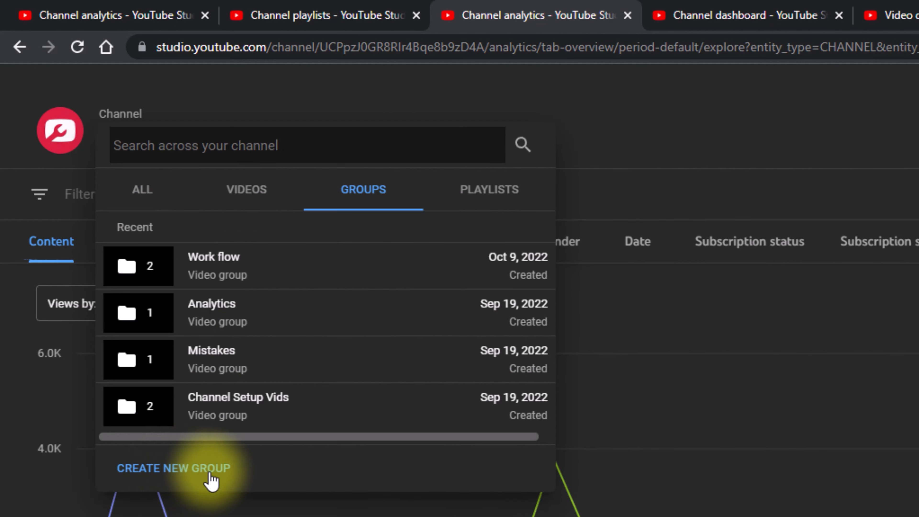
{"action": "mouse_move", "coordinate": [179, 480]}
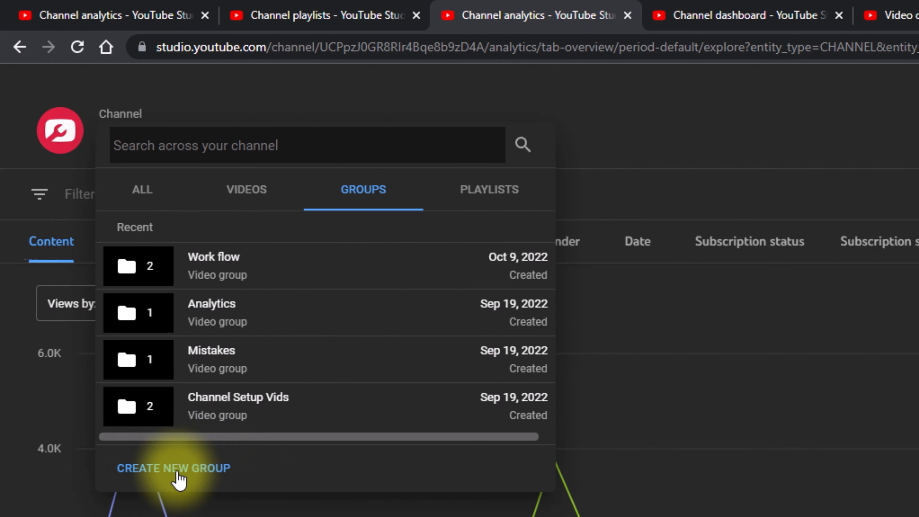
{"action": "mouse_move", "coordinate": [239, 437]}
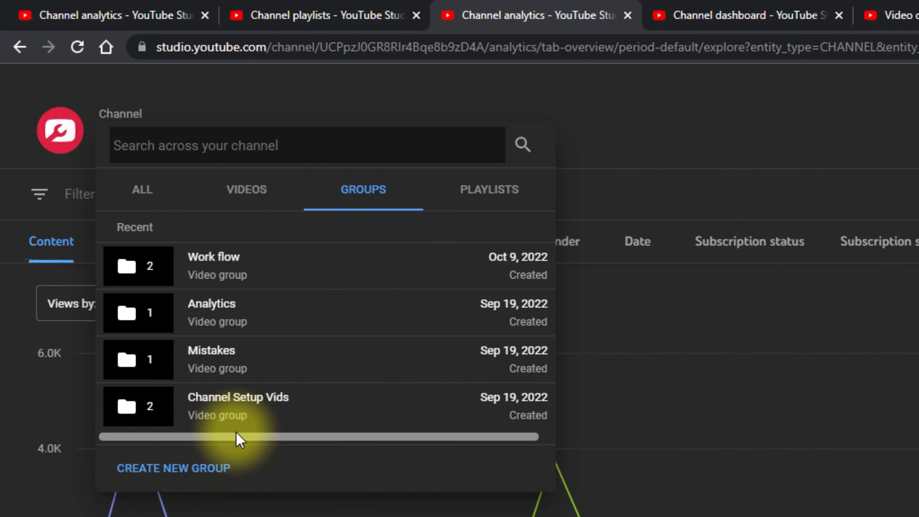
{"action": "mouse_move", "coordinate": [243, 407]}
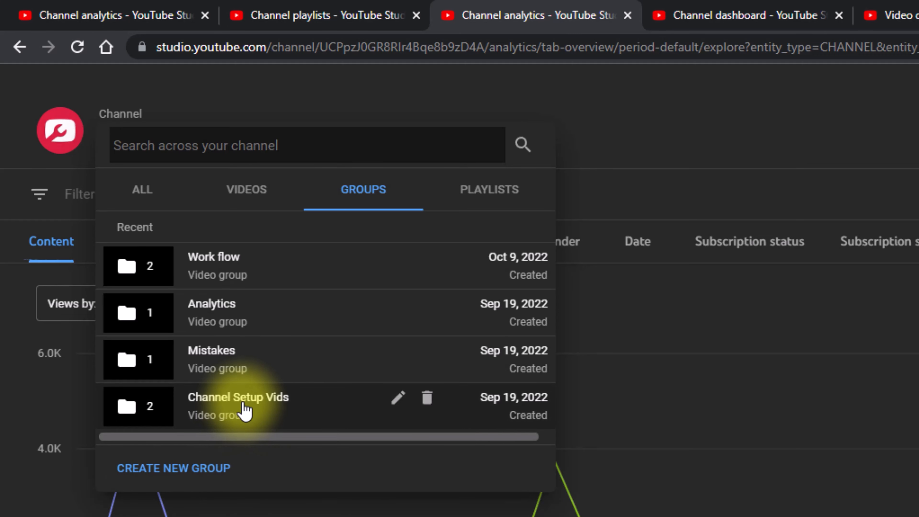
{"action": "left_click", "coordinate": [238, 397]}
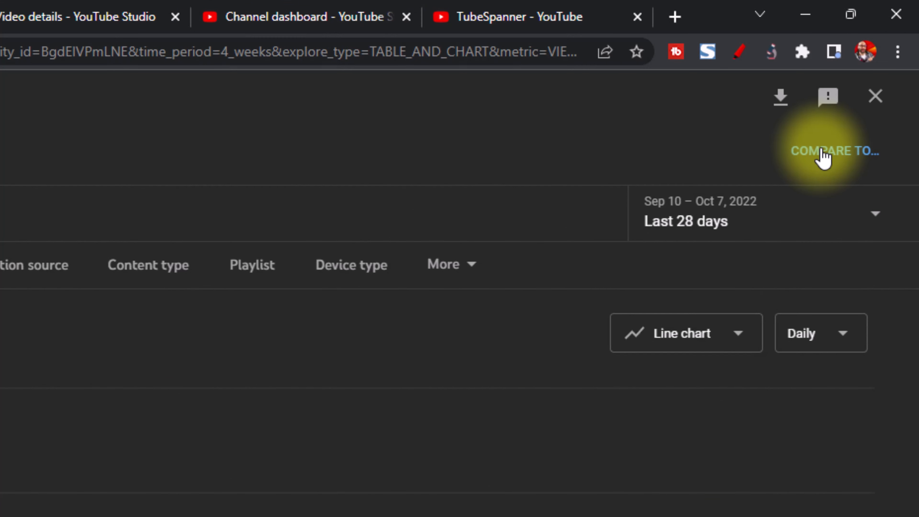
Step: Compare Channel Setup Vids against the Work flow group over the last 90 days
{"action": "left_click", "coordinate": [834, 151]}
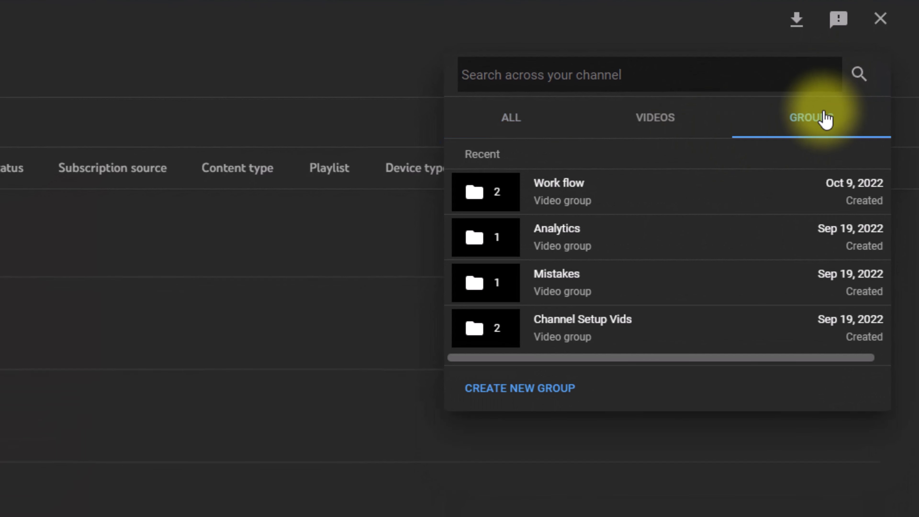
{"action": "mouse_move", "coordinate": [569, 199]}
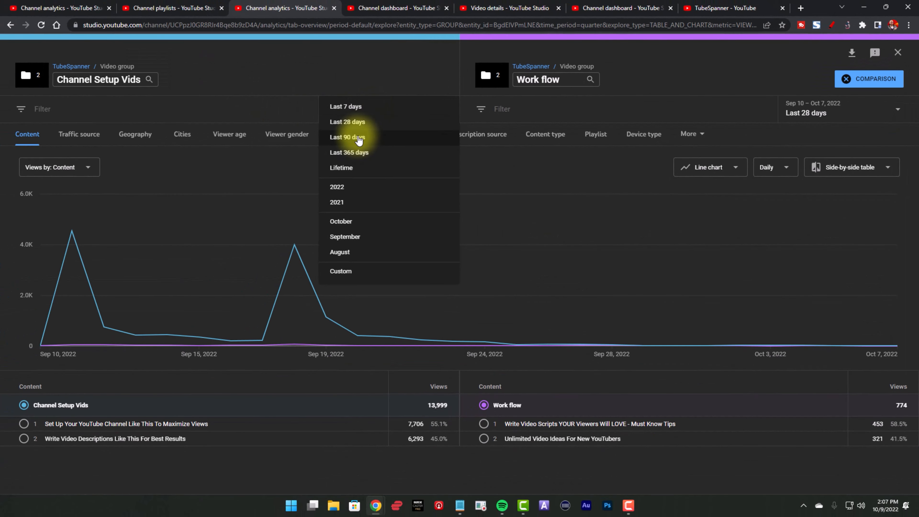
{"action": "left_click", "coordinate": [347, 136]}
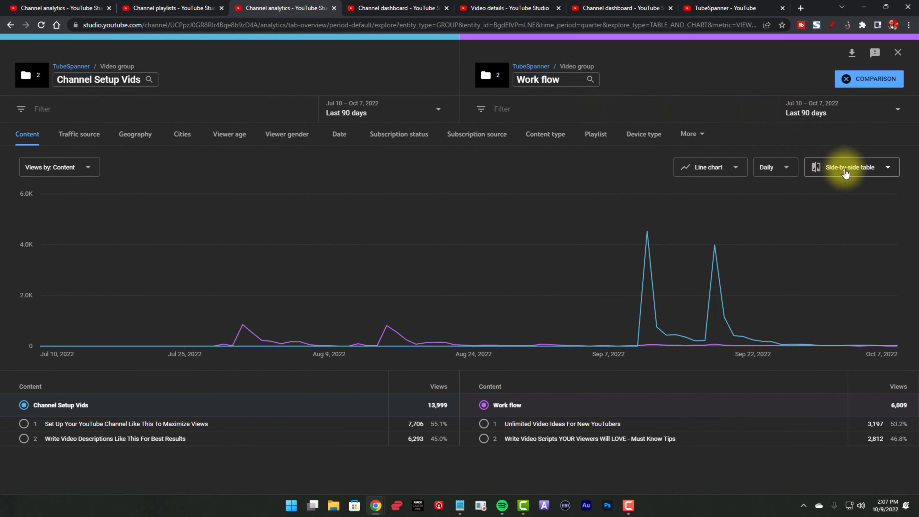
{"action": "mouse_move", "coordinate": [272, 283]}
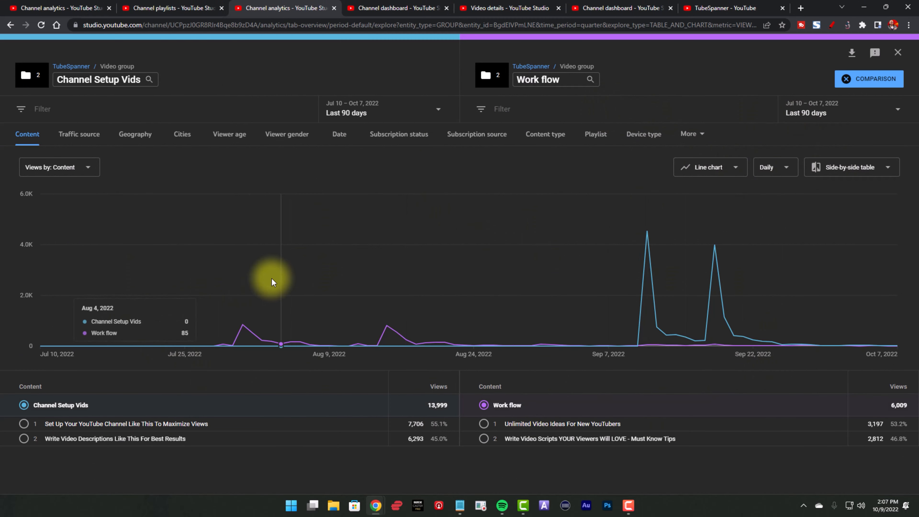
{"action": "mouse_move", "coordinate": [682, 298]}
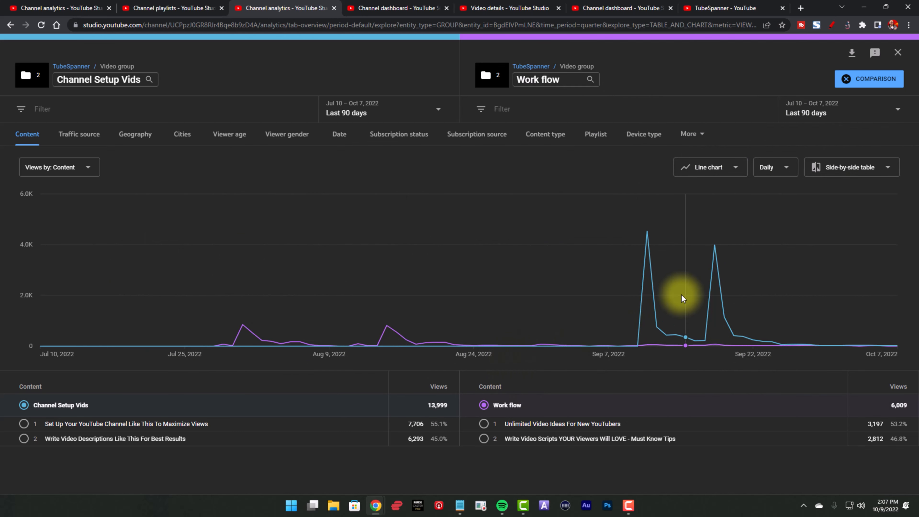
Step: Switch the comparison layout from Side-by-side table to Multi-metric table
{"action": "left_click", "coordinate": [852, 167]}
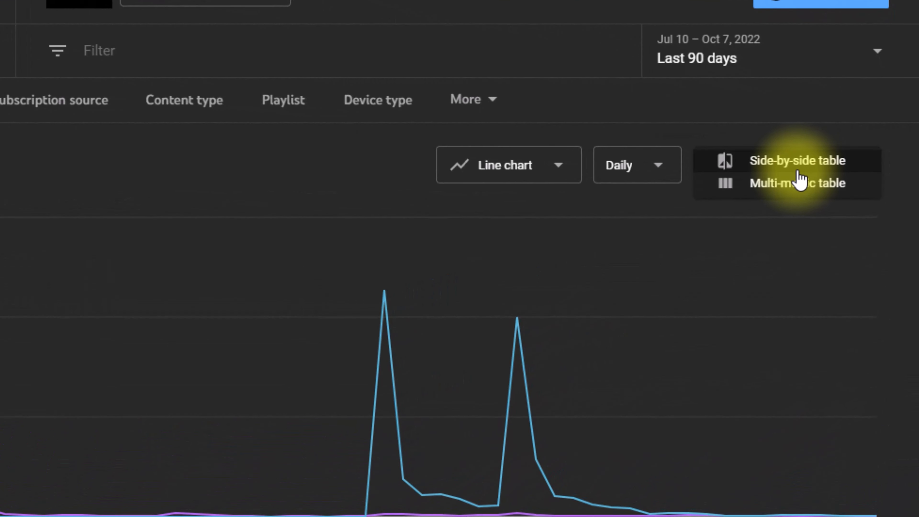
{"action": "mouse_move", "coordinate": [797, 191]}
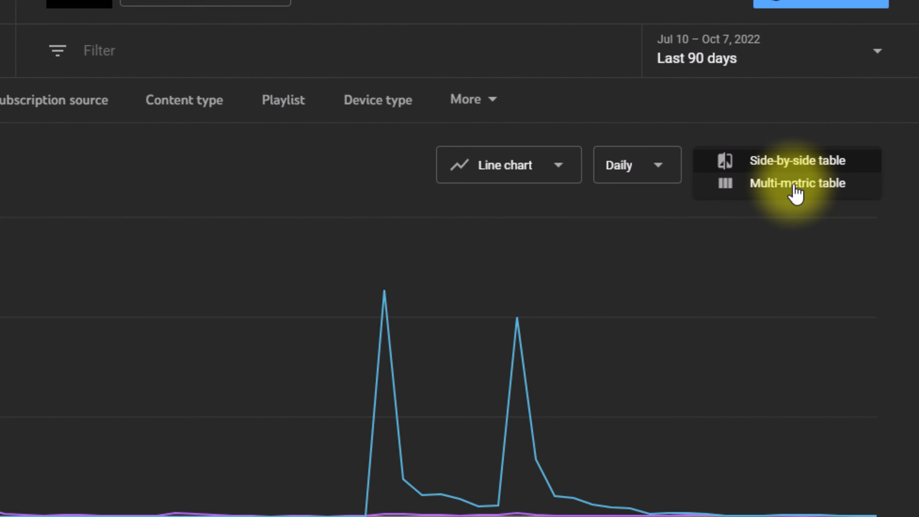
{"action": "left_click", "coordinate": [797, 183]}
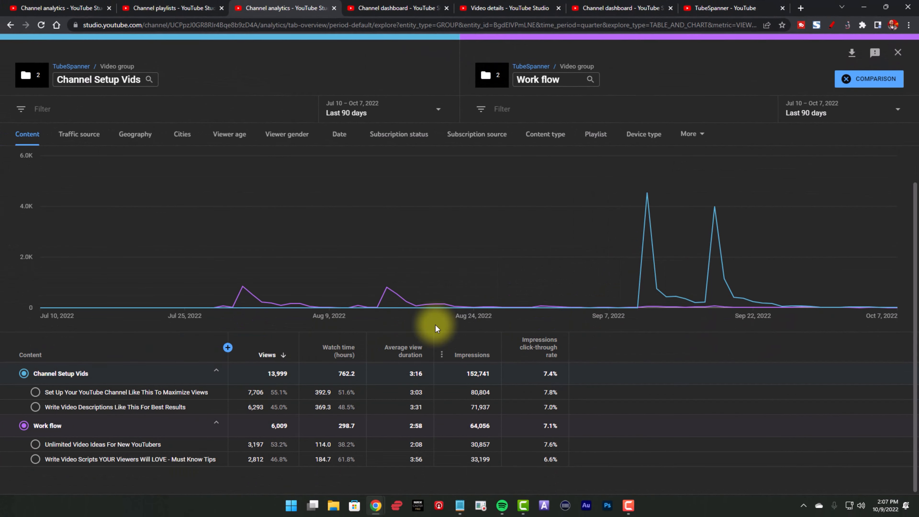
{"action": "mouse_move", "coordinate": [268, 496]}
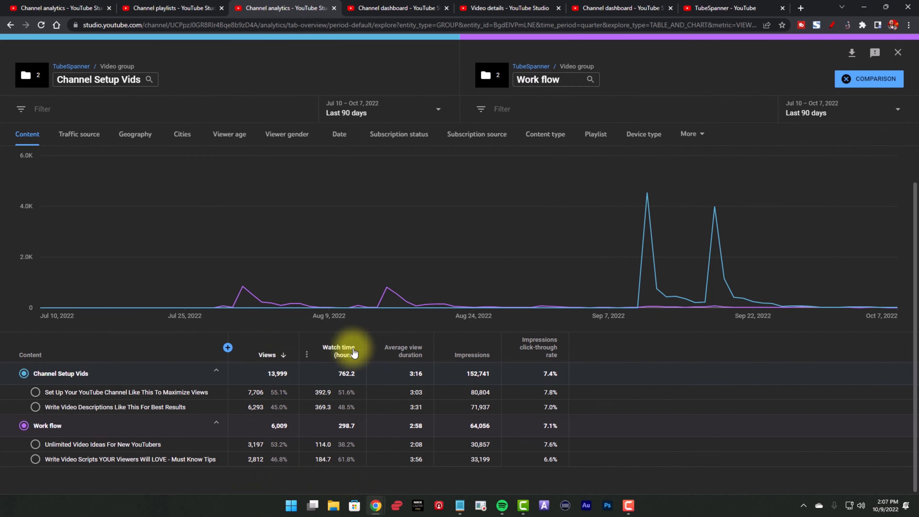
{"action": "mouse_move", "coordinate": [331, 460]}
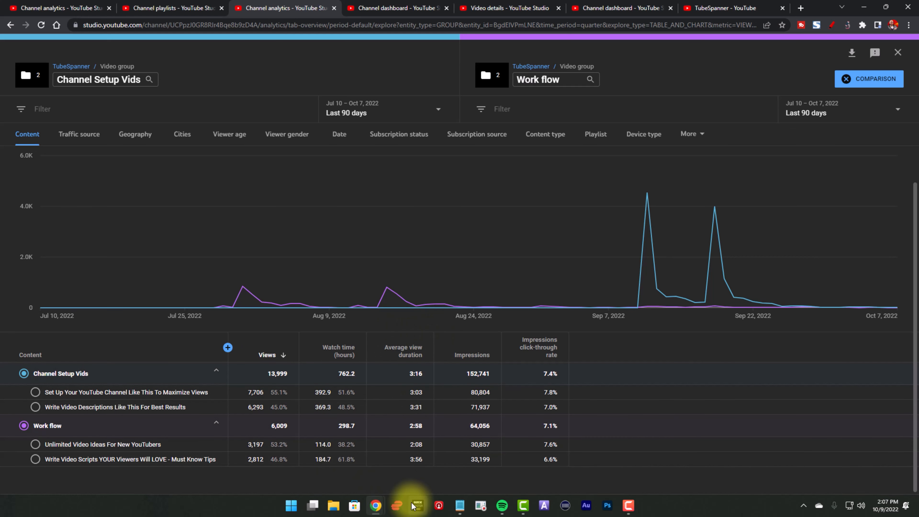
{"action": "mouse_move", "coordinate": [519, 487]}
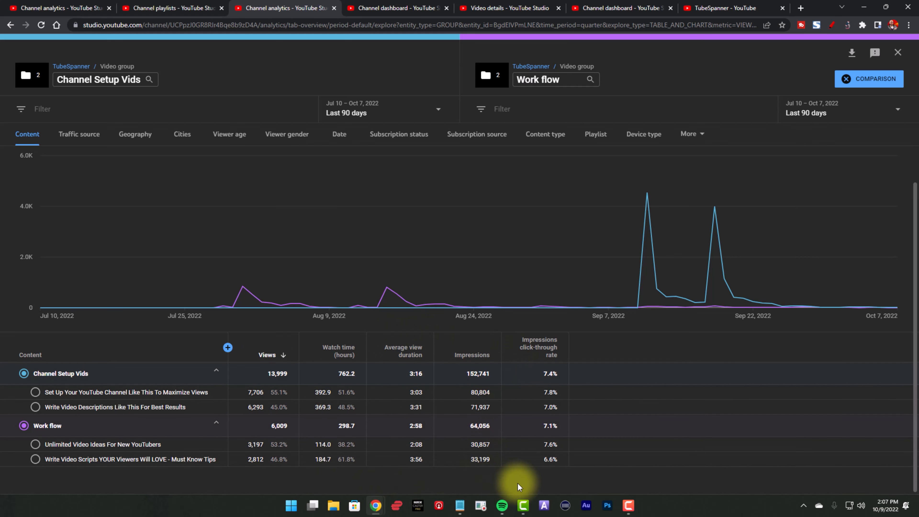
{"action": "mouse_move", "coordinate": [282, 476]}
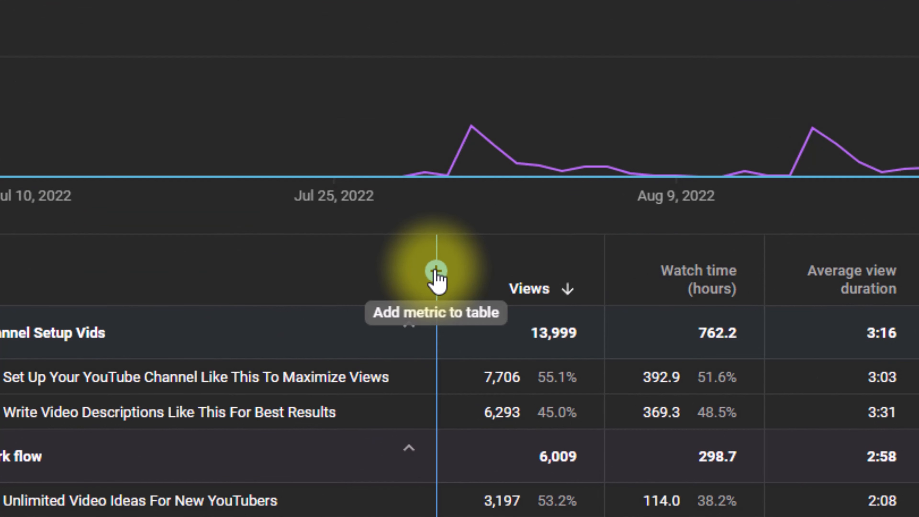
Step: Add the Subscribers gained metric under Interactions to the comparison table
{"action": "left_click", "coordinate": [437, 271]}
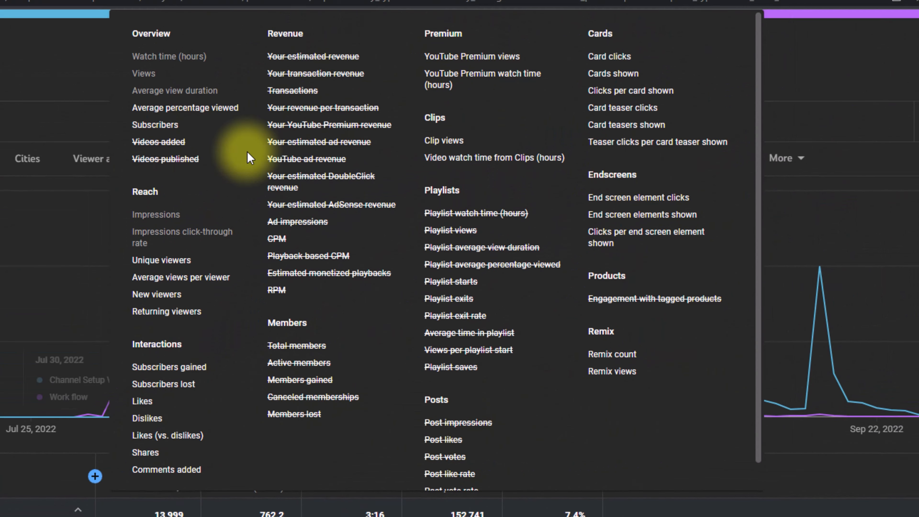
{"action": "mouse_move", "coordinate": [222, 438]}
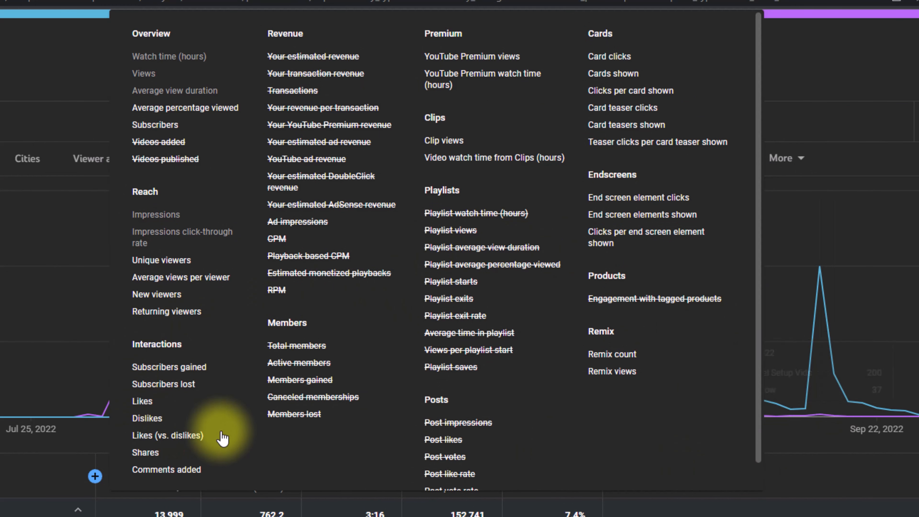
{"action": "mouse_move", "coordinate": [172, 373]}
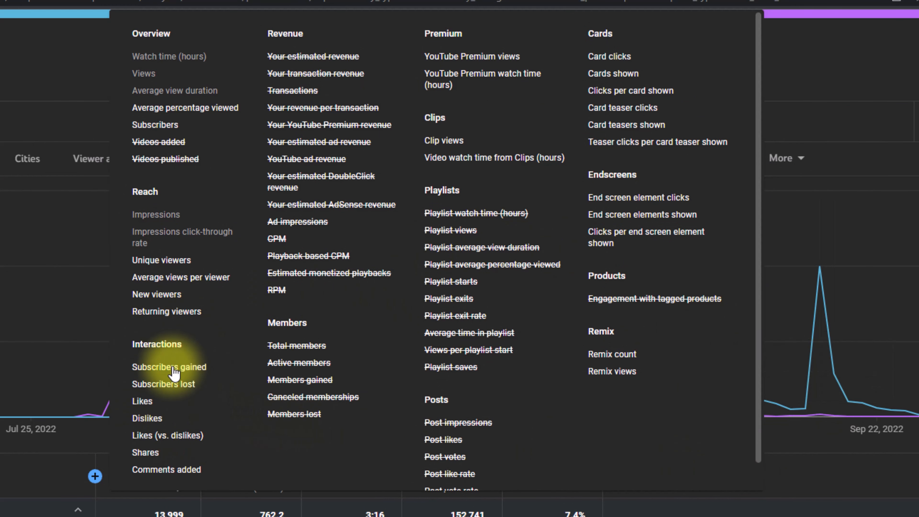
{"action": "left_click", "coordinate": [169, 366]}
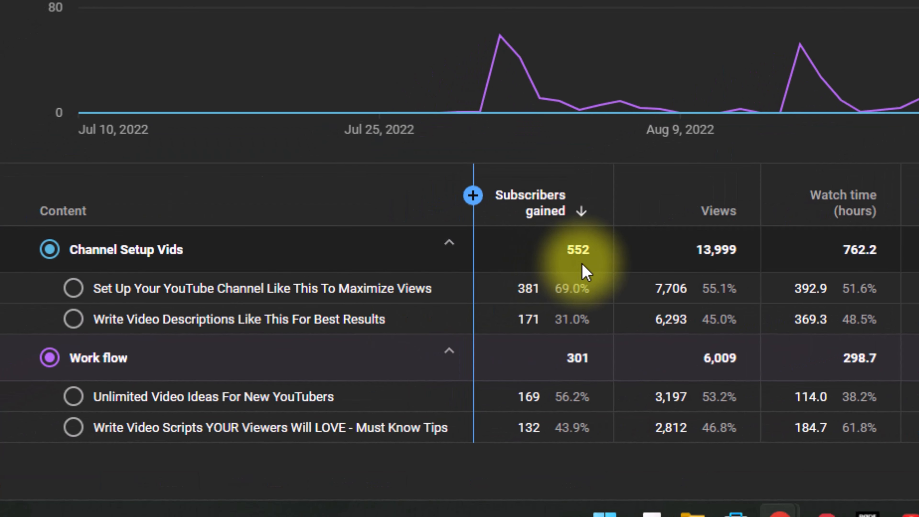
{"action": "mouse_move", "coordinate": [588, 378]}
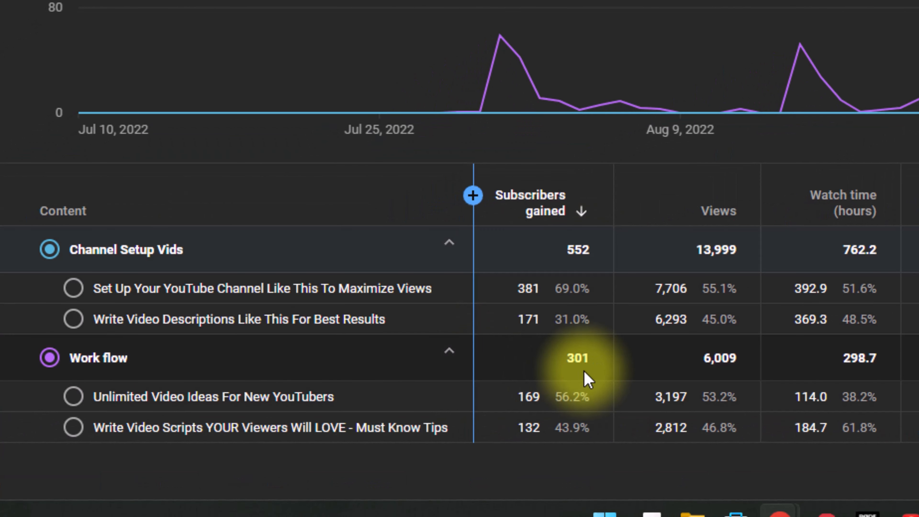
{"action": "mouse_move", "coordinate": [663, 220]}
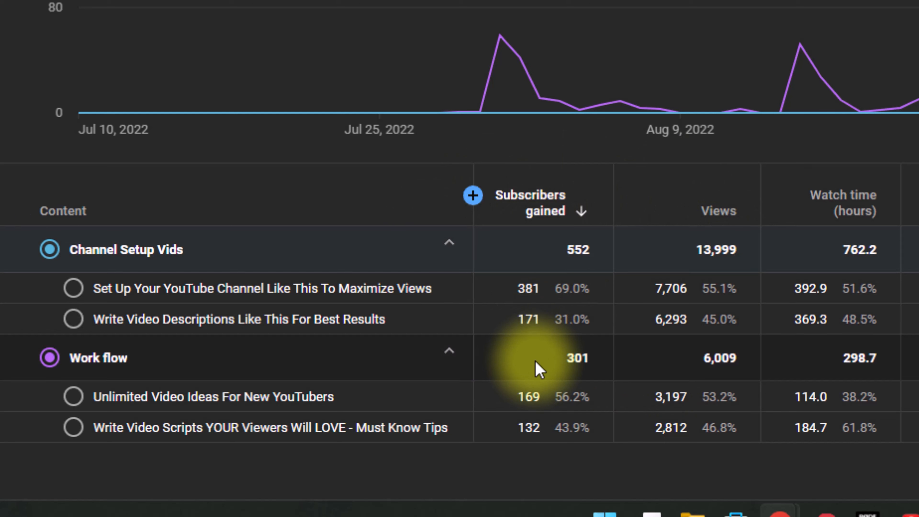
{"action": "mouse_move", "coordinate": [522, 264]}
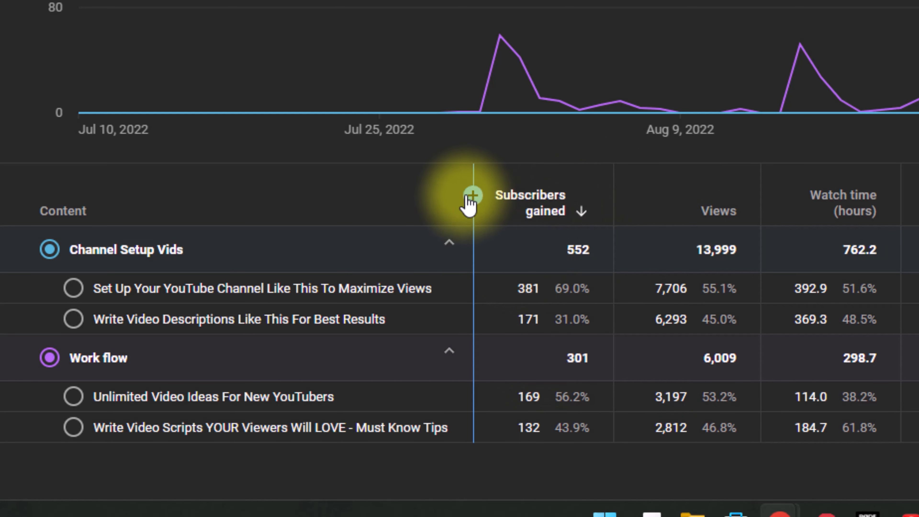
{"action": "left_click", "coordinate": [473, 209]}
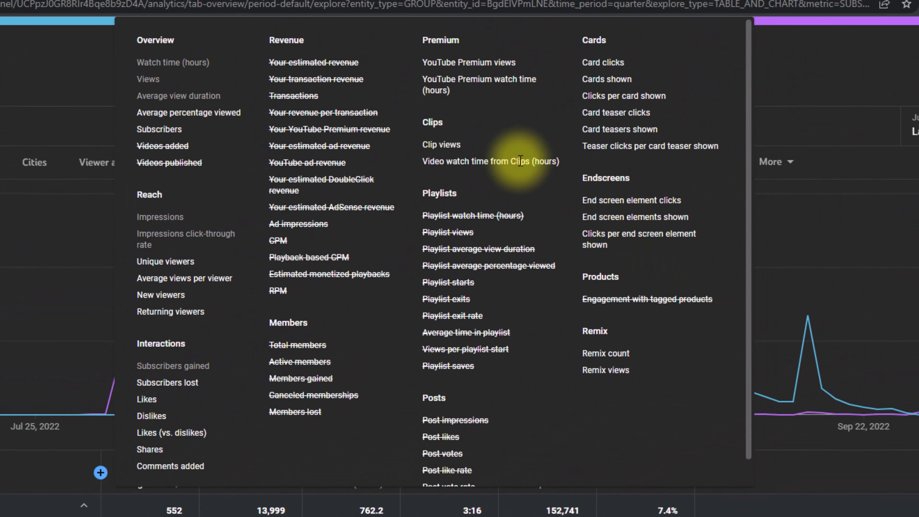
{"action": "mouse_move", "coordinate": [541, 285]}
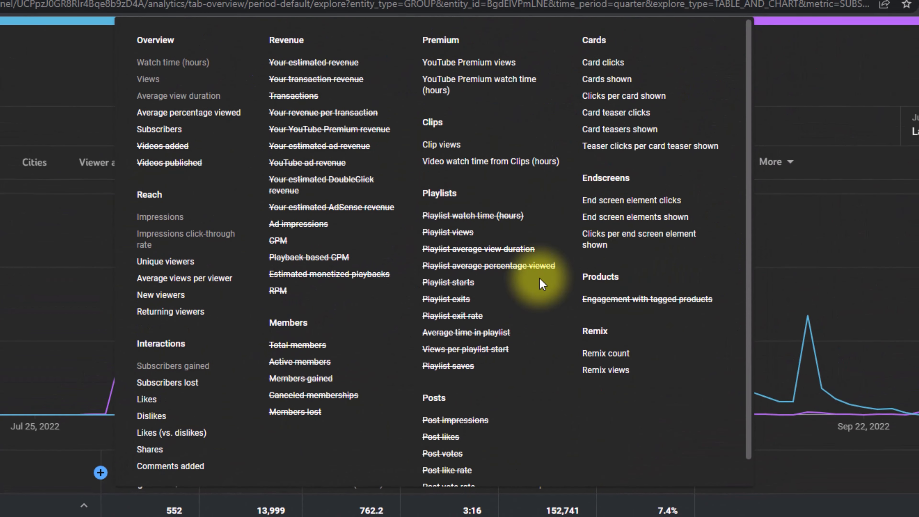
{"action": "mouse_move", "coordinate": [234, 446]}
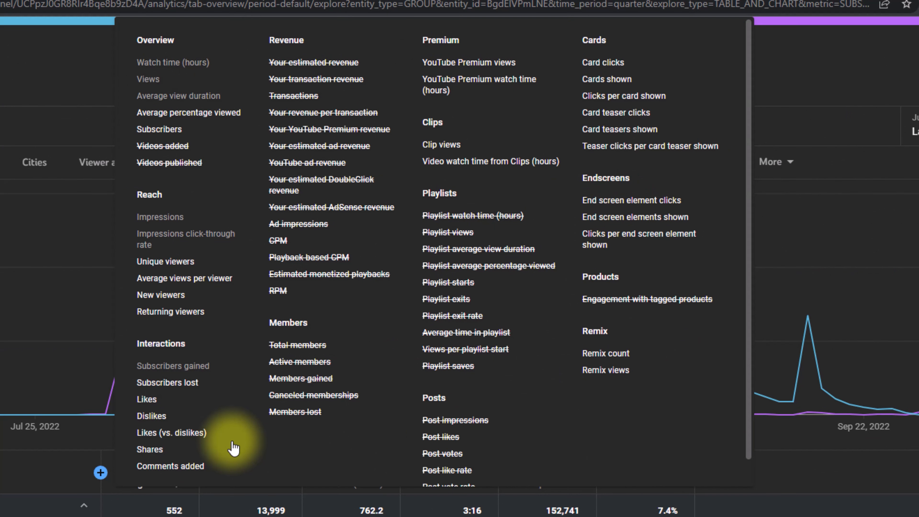
{"action": "mouse_move", "coordinate": [263, 457]}
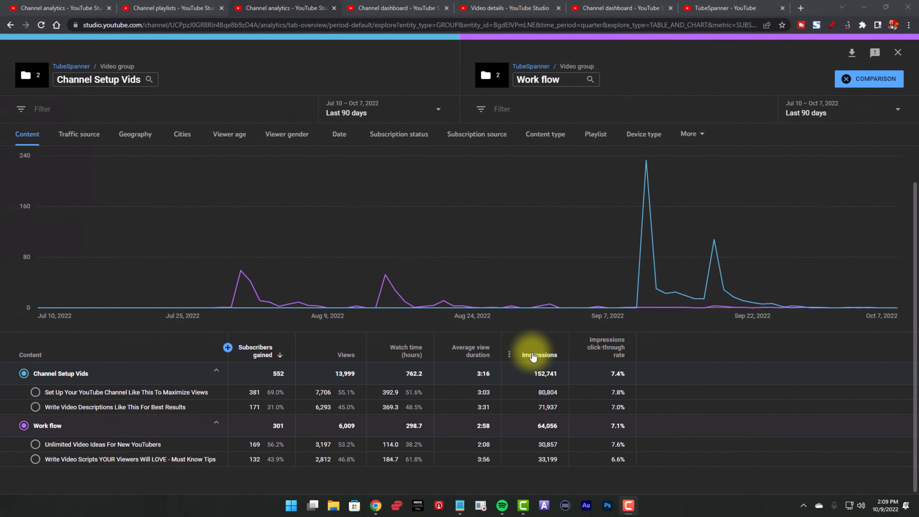
{"action": "mouse_move", "coordinate": [483, 444]}
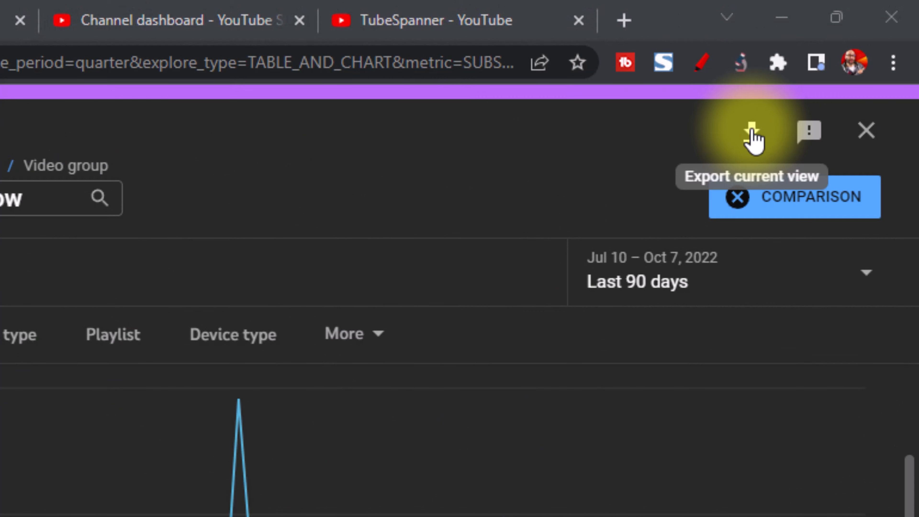
Step: Show the export choices for the comparison: Google Sheets or CSV
{"action": "left_click", "coordinate": [753, 130]}
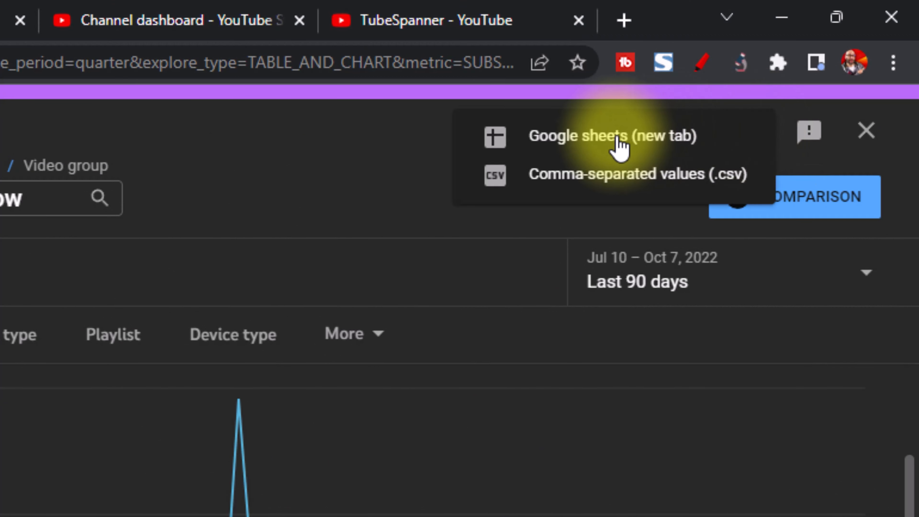
{"action": "mouse_move", "coordinate": [604, 194]}
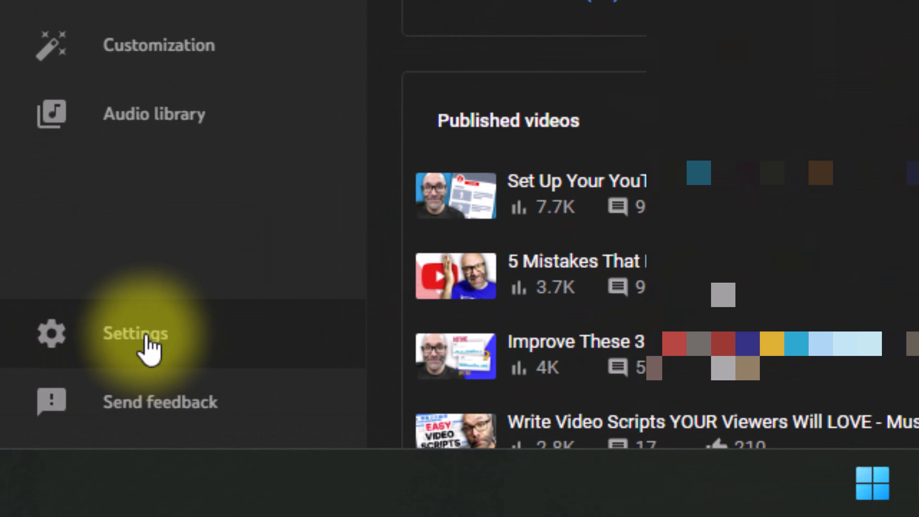
{"action": "mouse_move", "coordinate": [179, 351]}
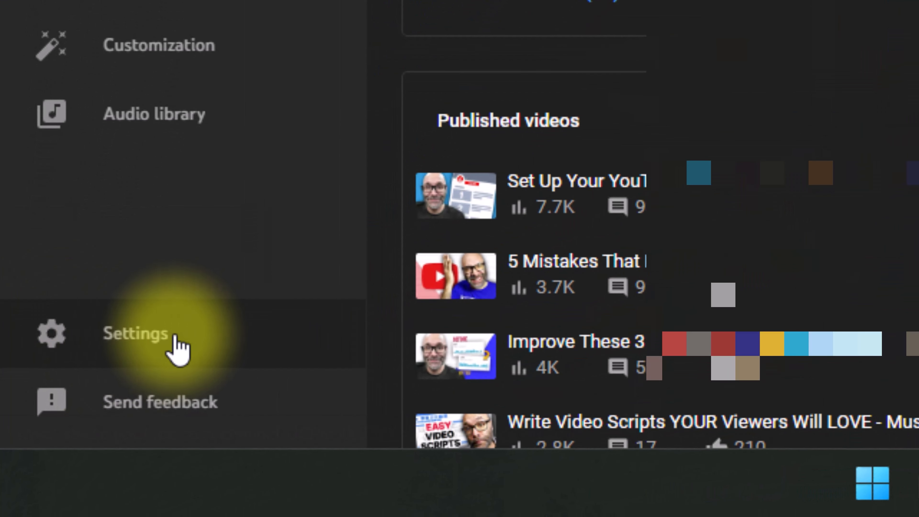
Step: Review the advanced upload defaults in channel settings — license, category, language and comments
{"action": "left_click", "coordinate": [135, 333]}
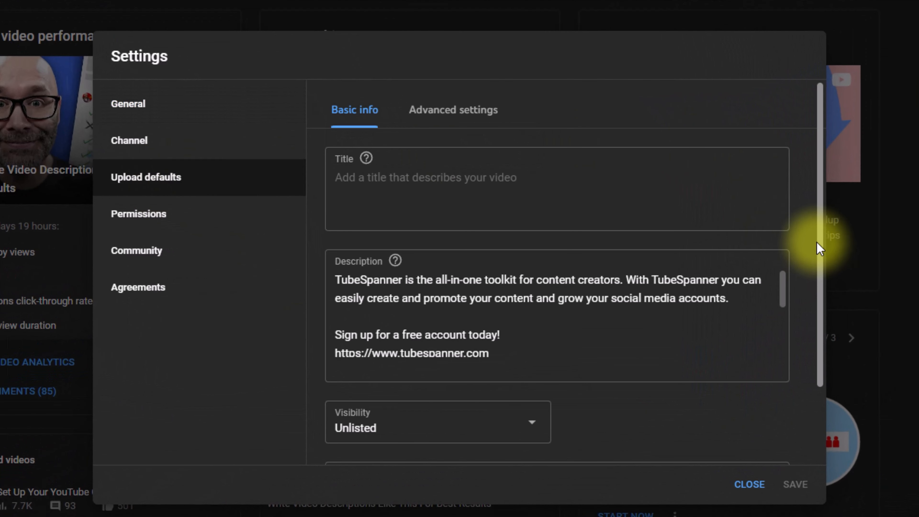
{"action": "mouse_move", "coordinate": [817, 212]}
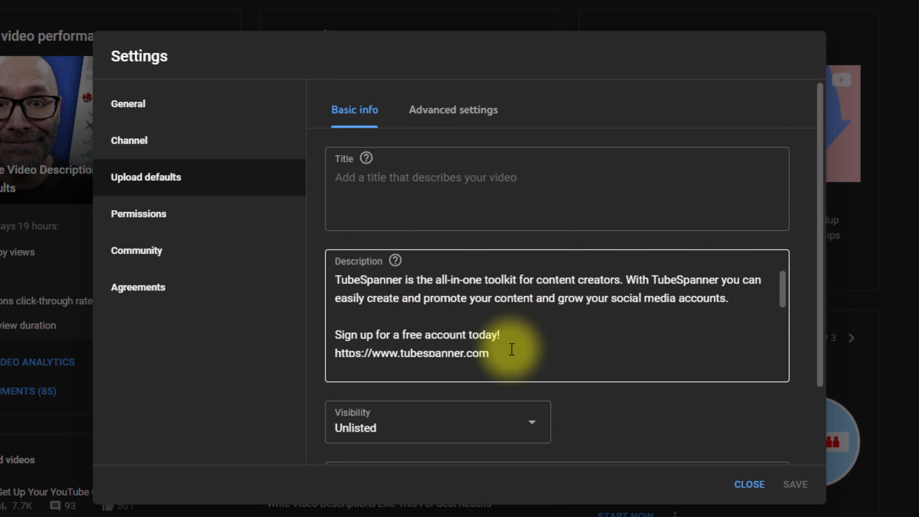
{"action": "mouse_move", "coordinate": [530, 351]}
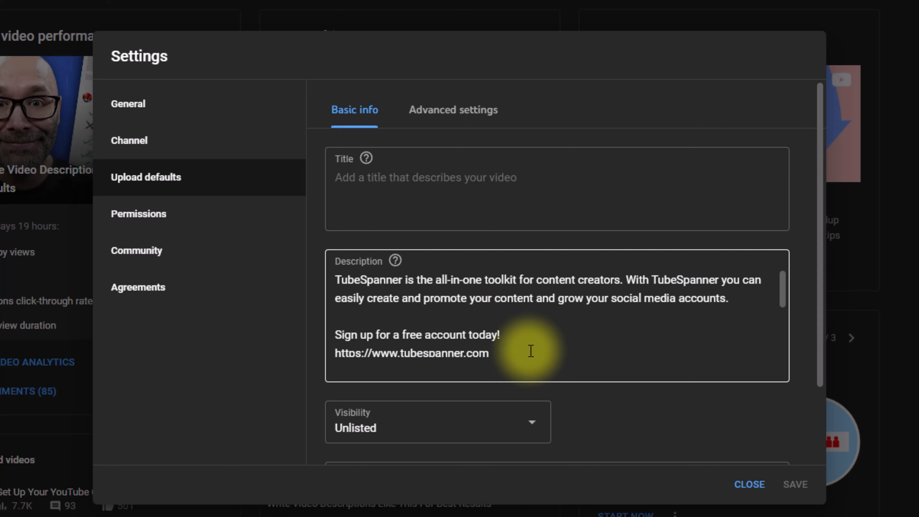
{"action": "left_click", "coordinate": [452, 109]}
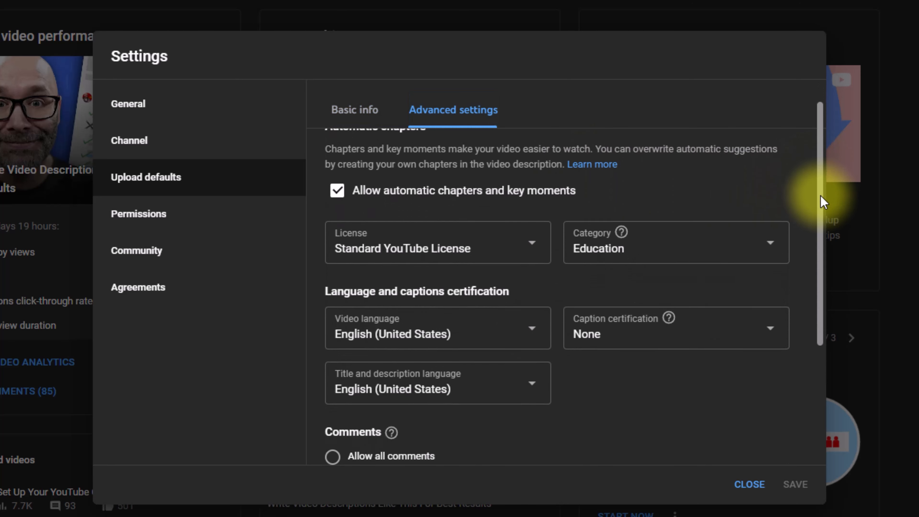
{"action": "scroll", "scroll_direction": "down", "scroll_amount": 3}
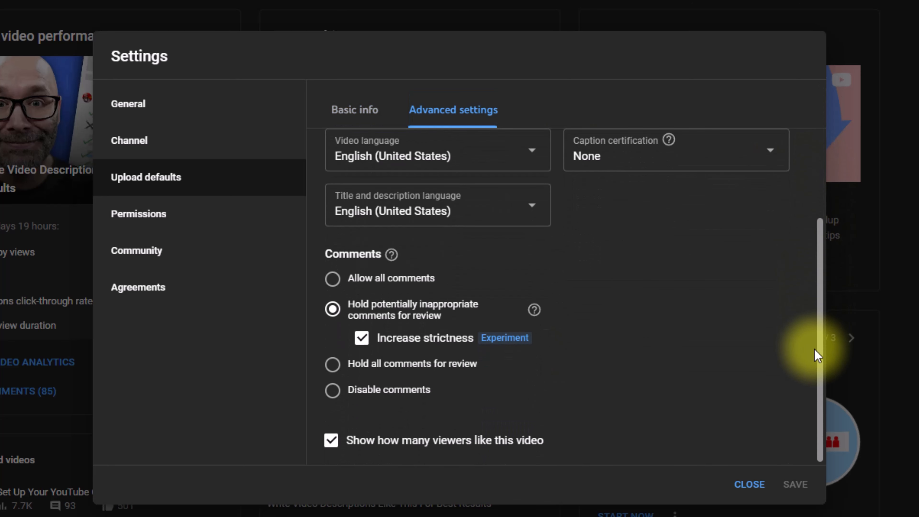
{"action": "scroll", "scroll_direction": "up", "scroll_amount": 3}
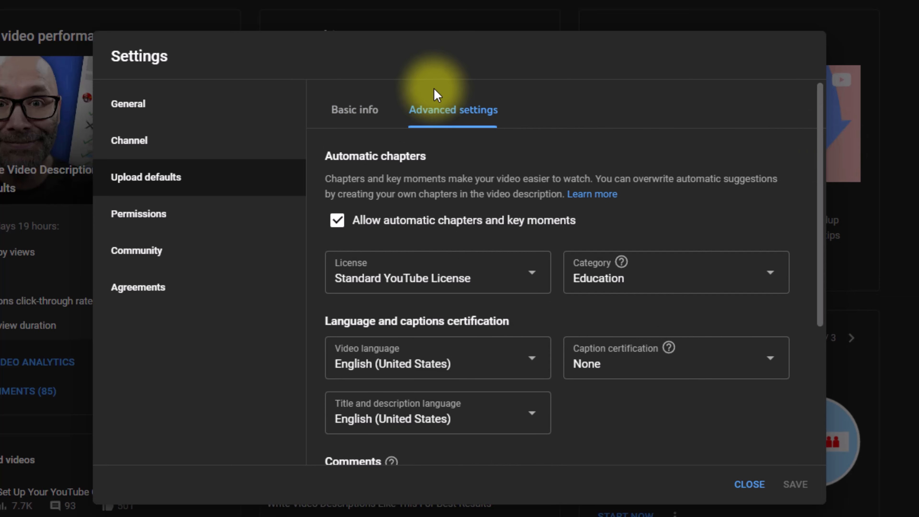
{"action": "mouse_move", "coordinate": [460, 159]}
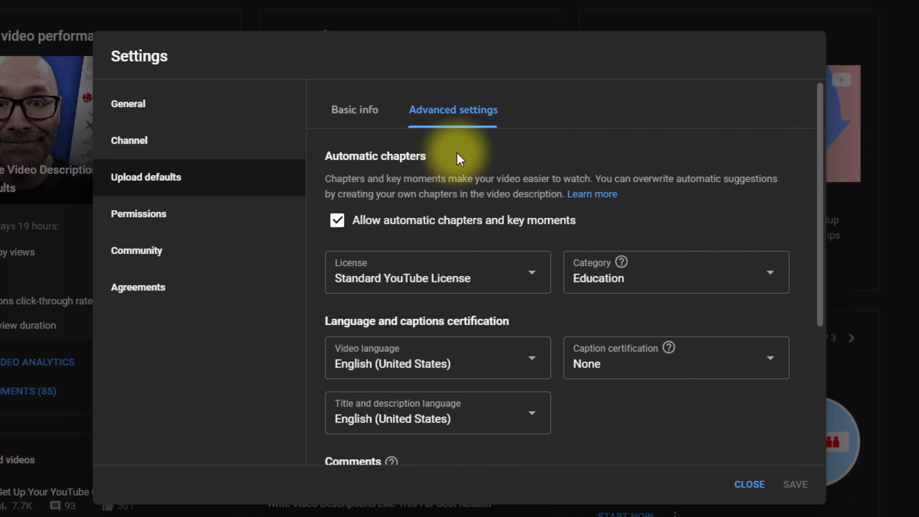
{"action": "left_click", "coordinate": [749, 484]}
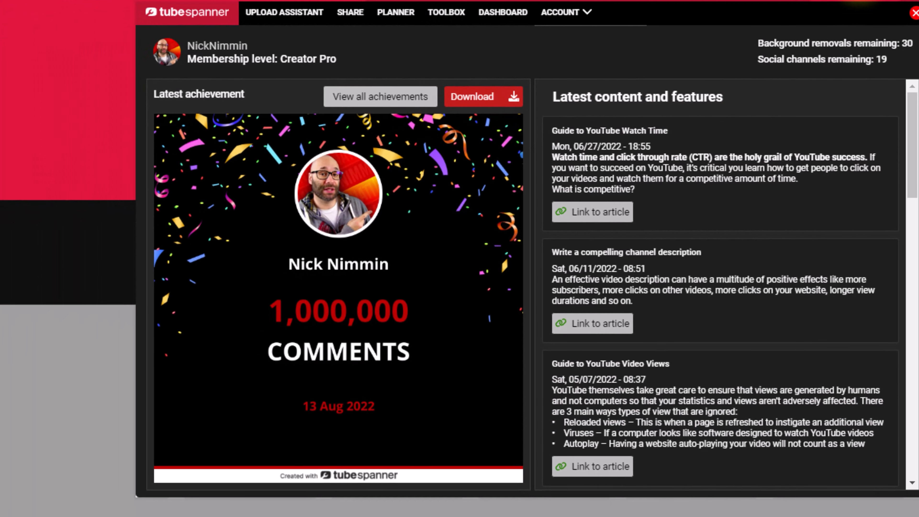
{"action": "mouse_move", "coordinate": [284, 12]}
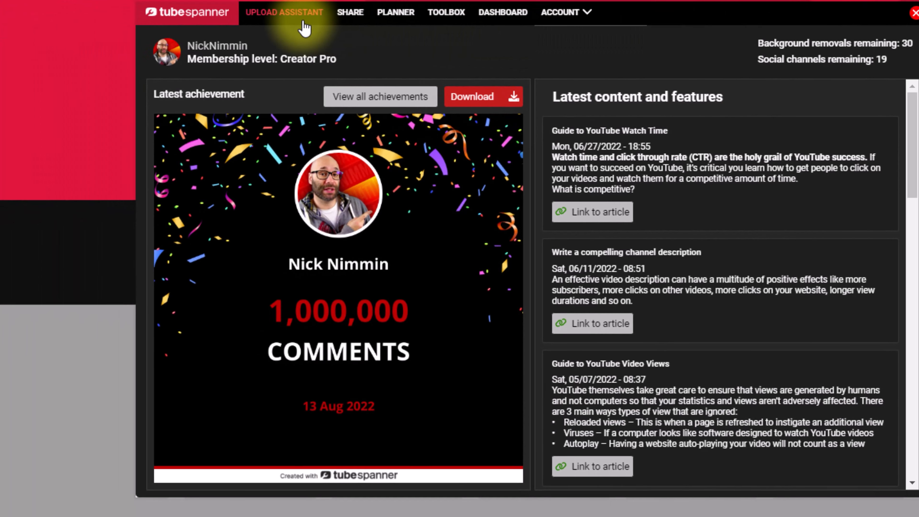
Step: In TubeSpanner's upload assistant, insert the Affiliate Disclaimer and Bio page smart links into the description
{"action": "left_click", "coordinate": [284, 11]}
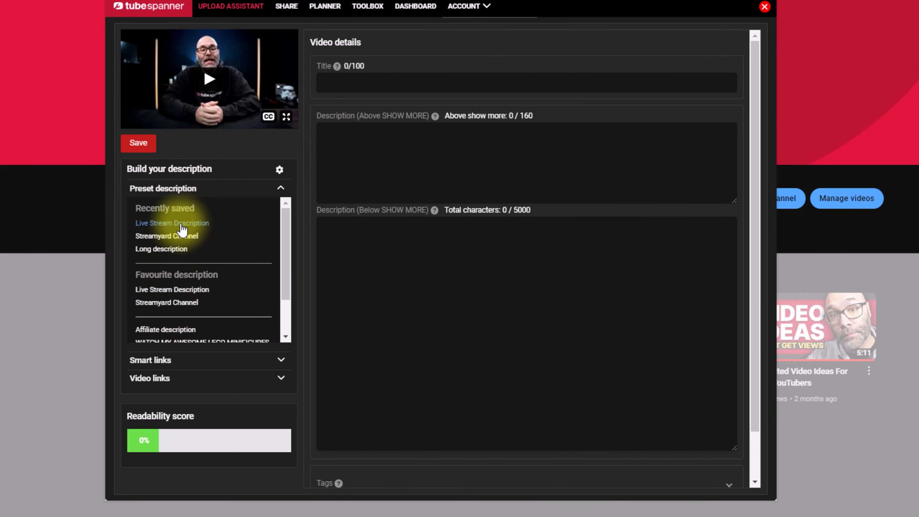
{"action": "scroll", "scroll_direction": "down", "scroll_amount": 3}
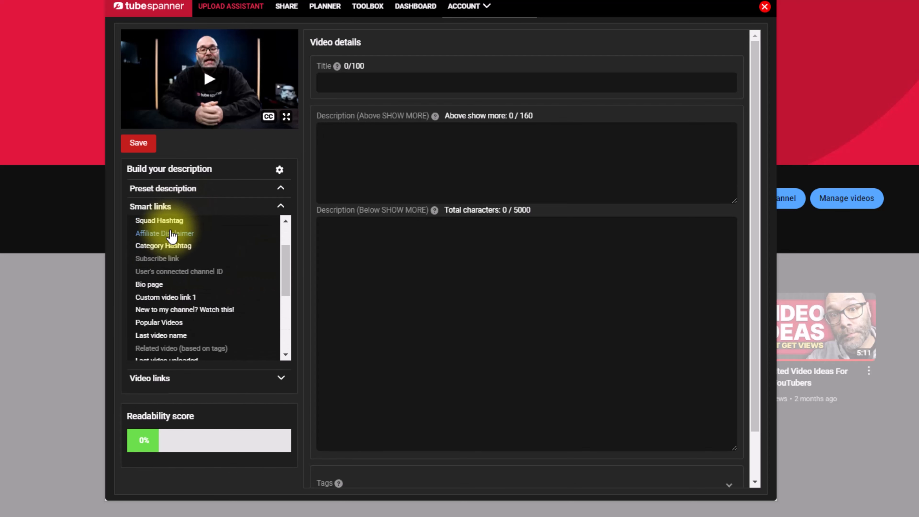
{"action": "left_click", "coordinate": [164, 233]}
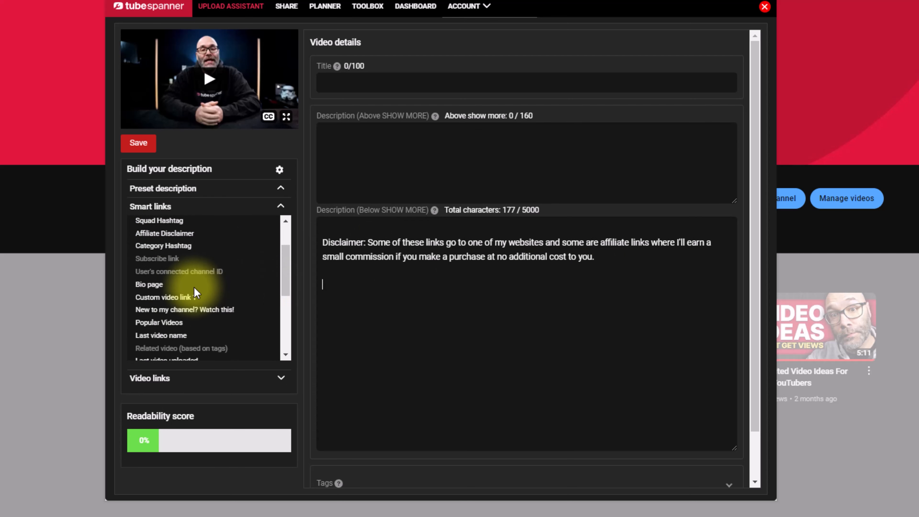
{"action": "left_click", "coordinate": [149, 285]}
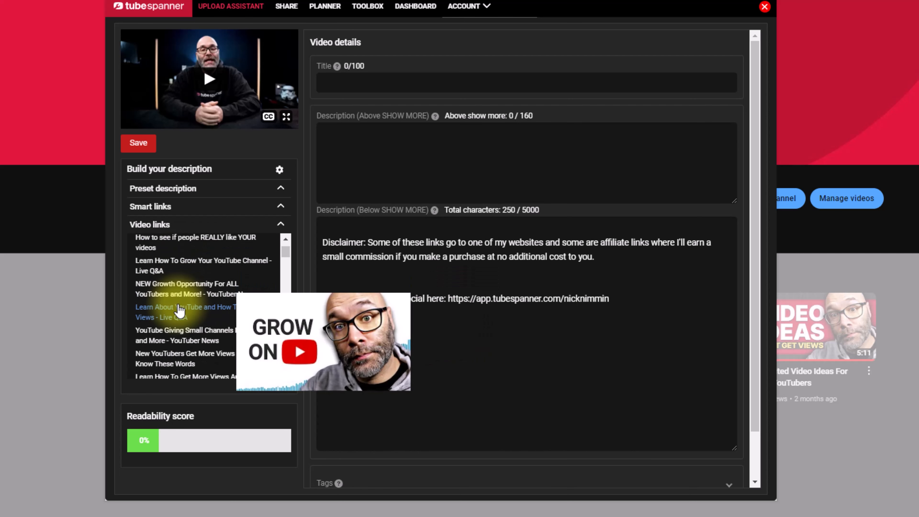
{"action": "scroll", "scroll_direction": "down", "scroll_amount": 3}
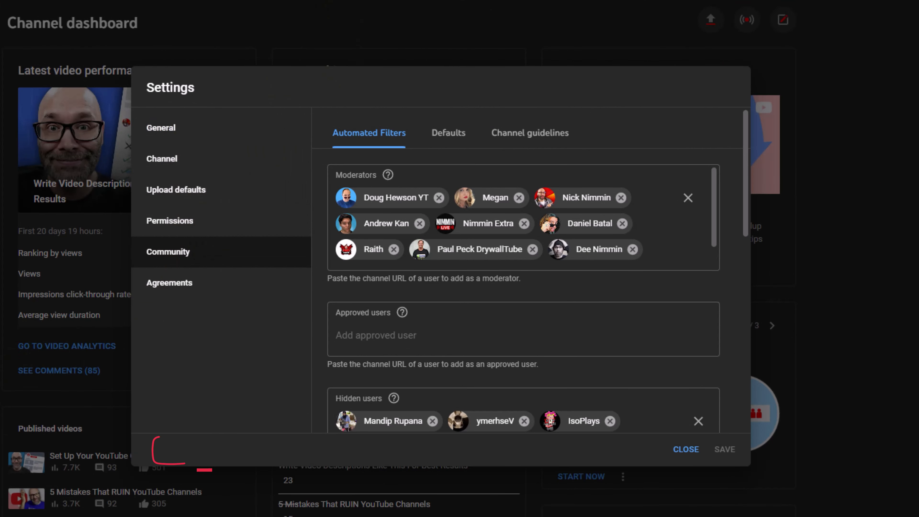
Step: In Community settings, enable 'All channels can redirect to my content' under Live redirects
{"action": "left_click", "coordinate": [175, 190]}
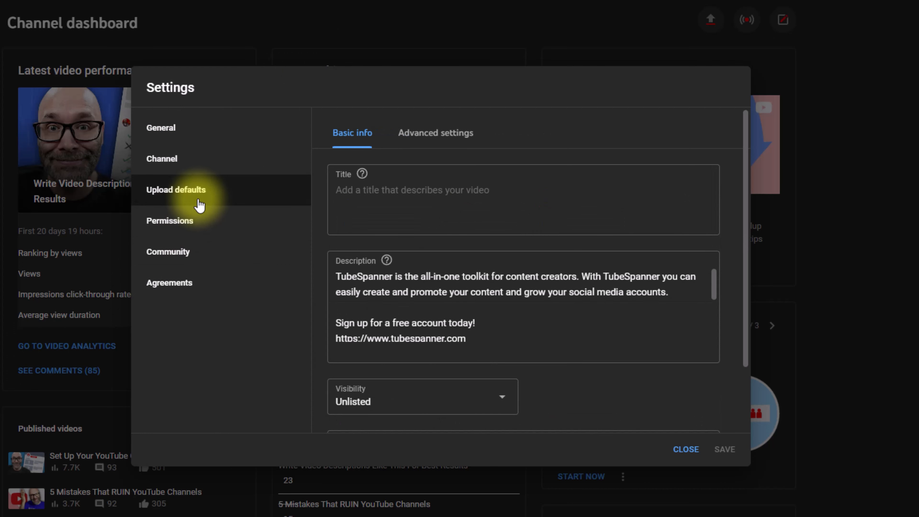
{"action": "left_click", "coordinate": [168, 251]}
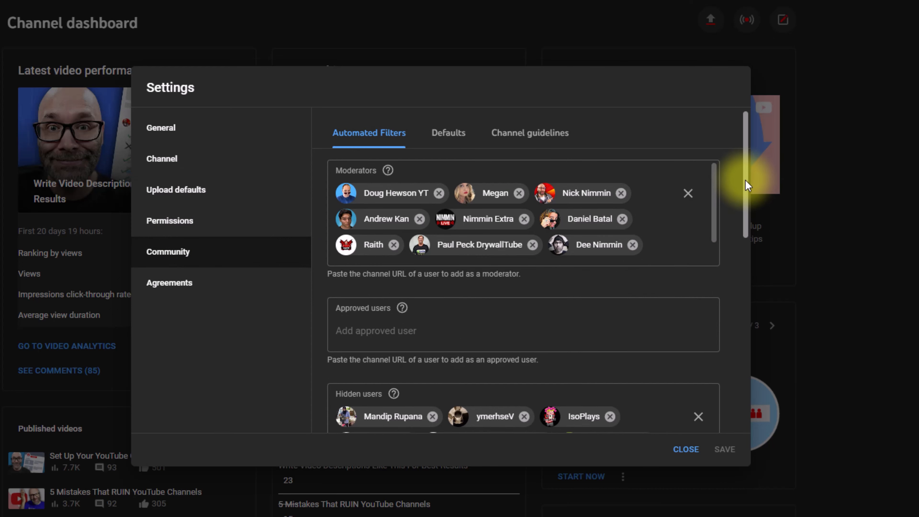
{"action": "scroll", "scroll_direction": "down", "scroll_amount": 3}
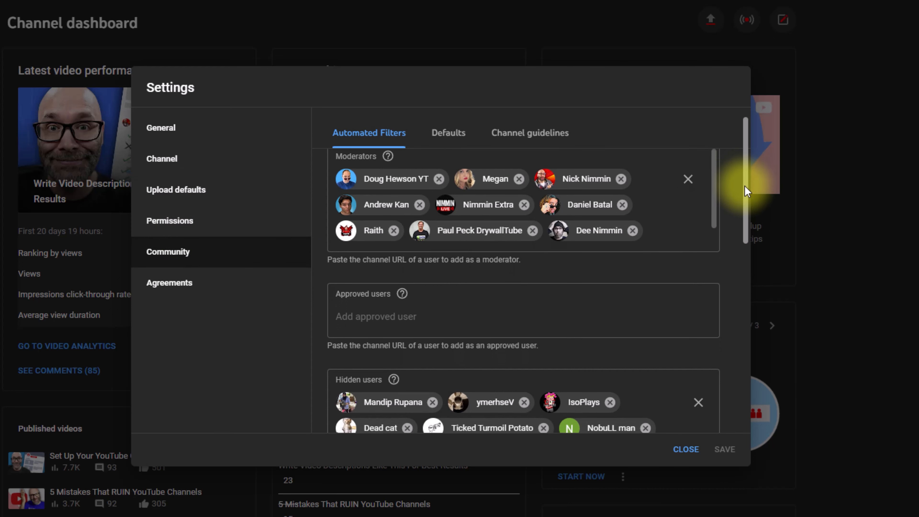
{"action": "scroll", "scroll_direction": "down", "scroll_amount": 3}
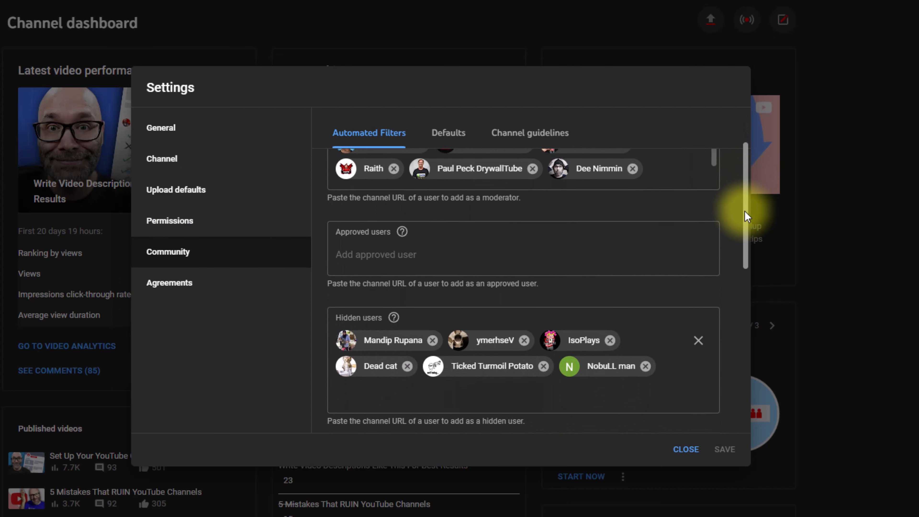
{"action": "scroll", "scroll_direction": "down", "scroll_amount": 3}
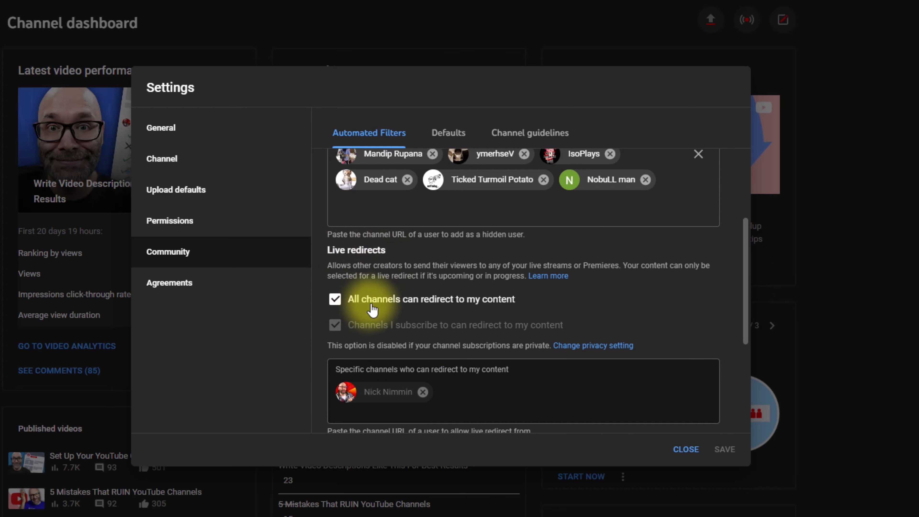
{"action": "mouse_move", "coordinate": [545, 311]}
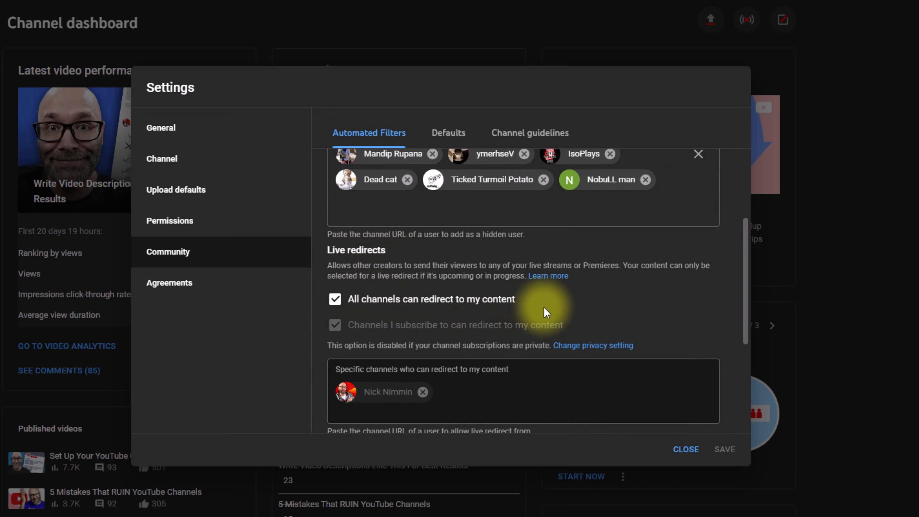
{"action": "mouse_move", "coordinate": [614, 309]}
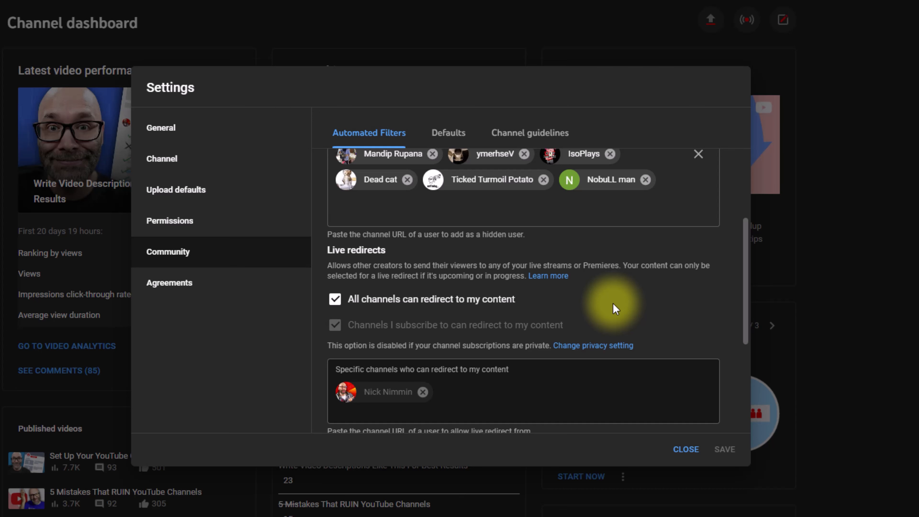
{"action": "scroll", "scroll_direction": "up", "scroll_amount": 3}
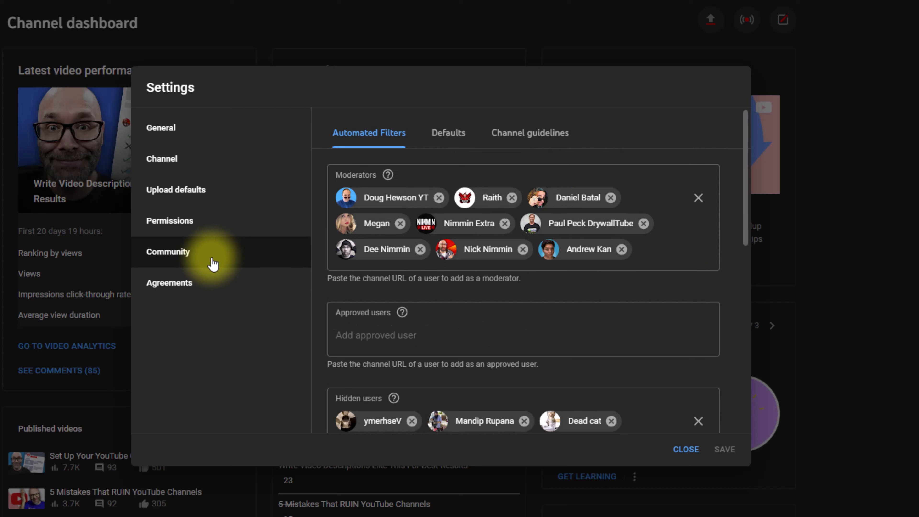
{"action": "mouse_move", "coordinate": [524, 135]}
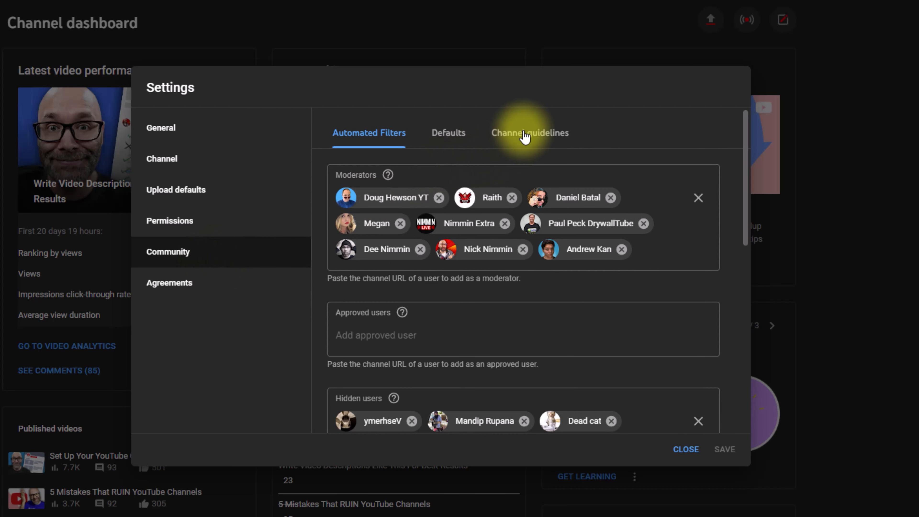
Step: Show the Channel guidelines with the TubeSpanner welcome message and three commenter rules
{"action": "left_click", "coordinate": [528, 133]}
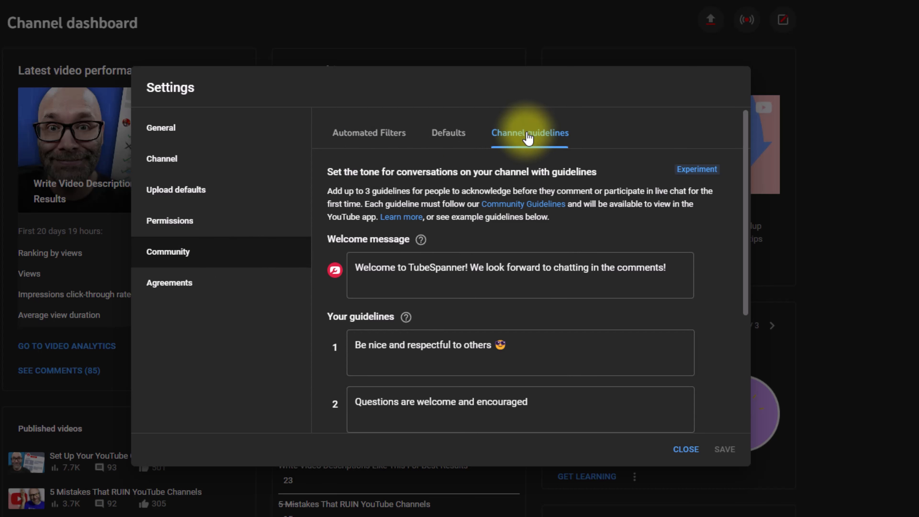
{"action": "scroll", "scroll_direction": "down", "scroll_amount": 3}
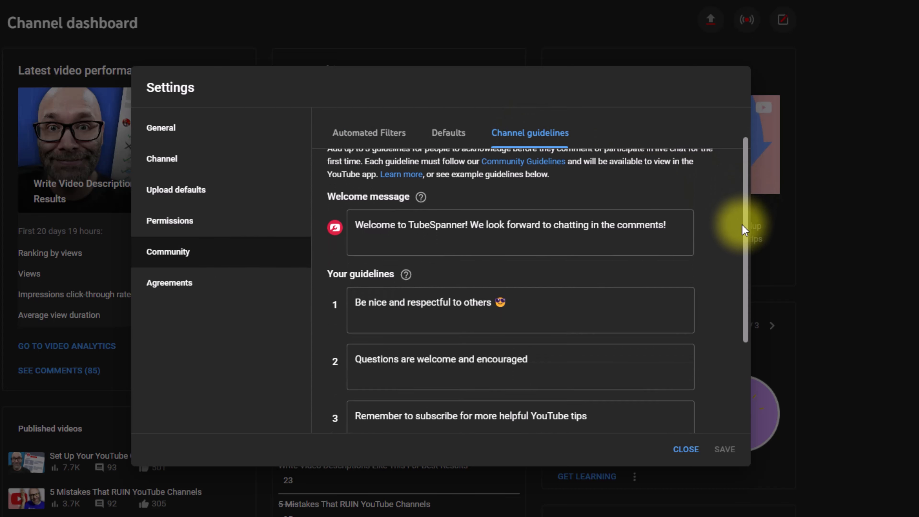
{"action": "scroll", "scroll_direction": "down", "scroll_amount": 3}
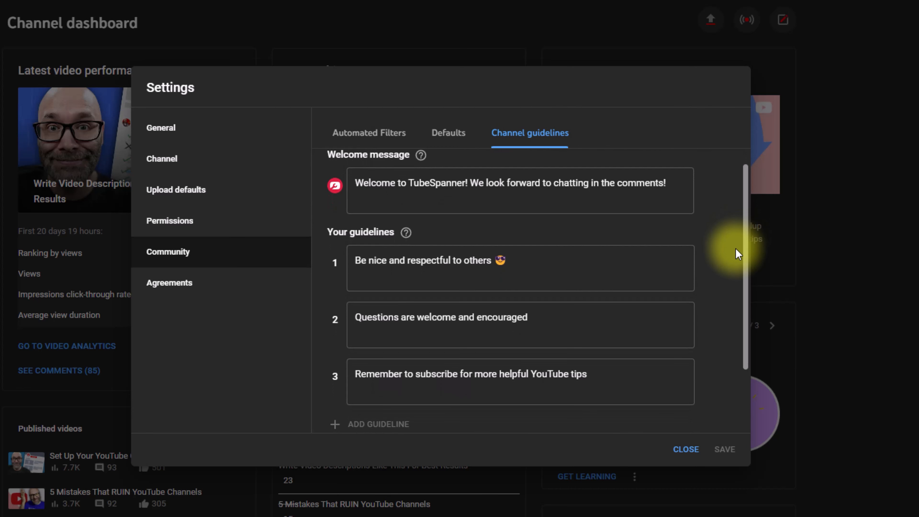
{"action": "scroll", "scroll_direction": "up", "scroll_amount": 3}
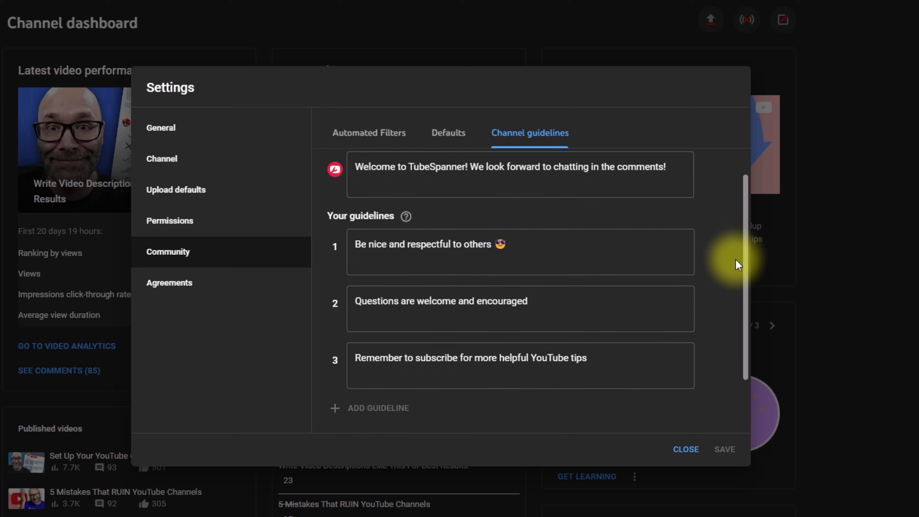
{"action": "scroll", "scroll_direction": "up", "scroll_amount": 3}
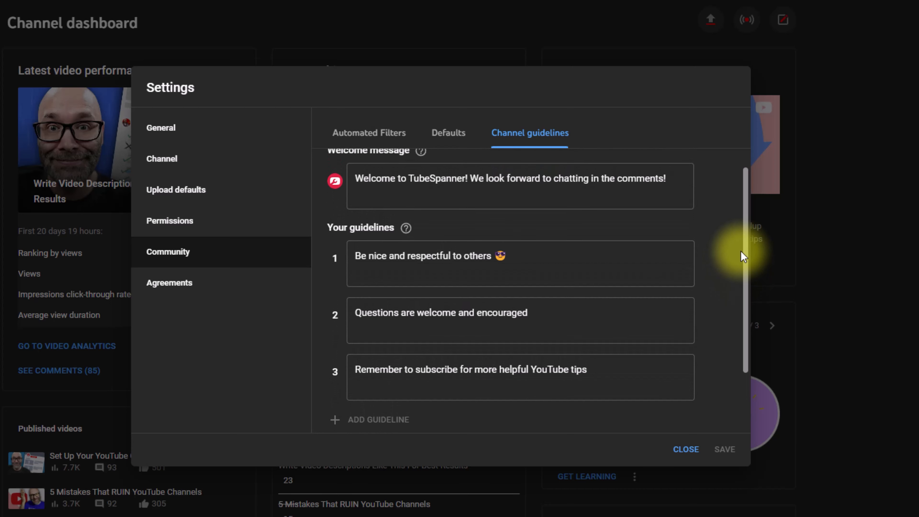
{"action": "scroll", "scroll_direction": "up", "scroll_amount": 3}
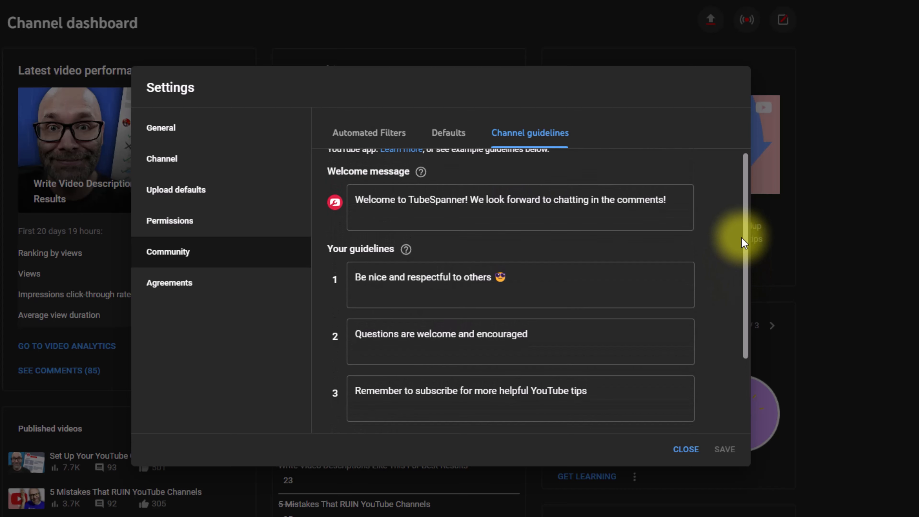